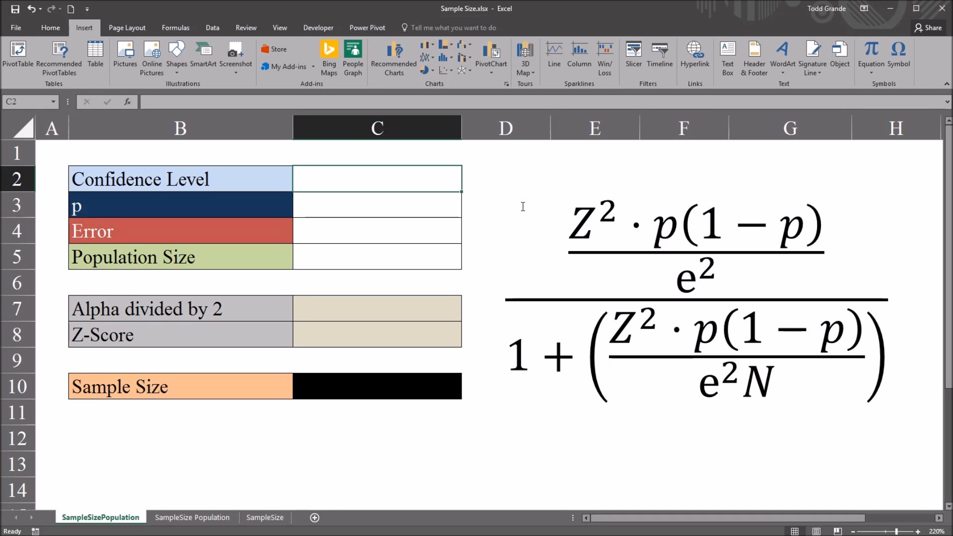
mouse_move(506, 235)
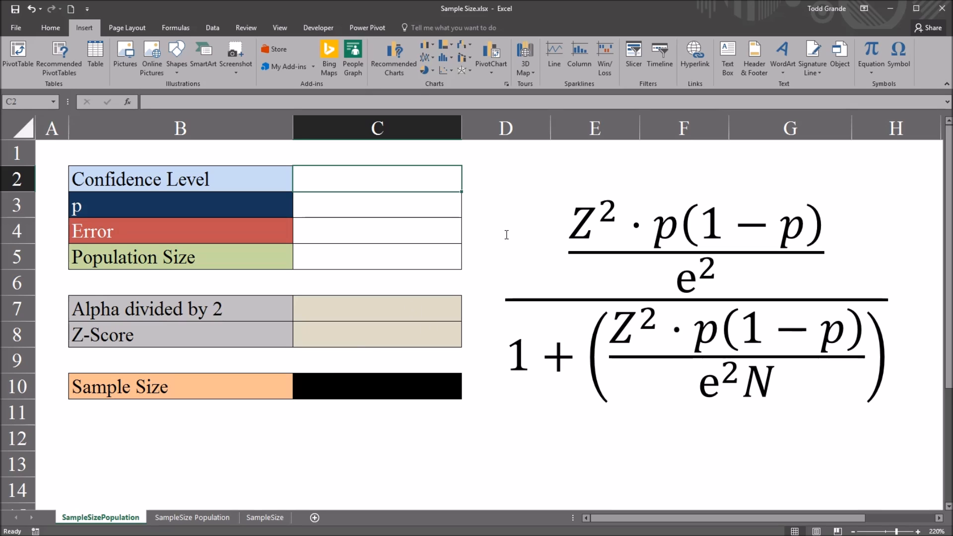
mouse_move(584, 216)
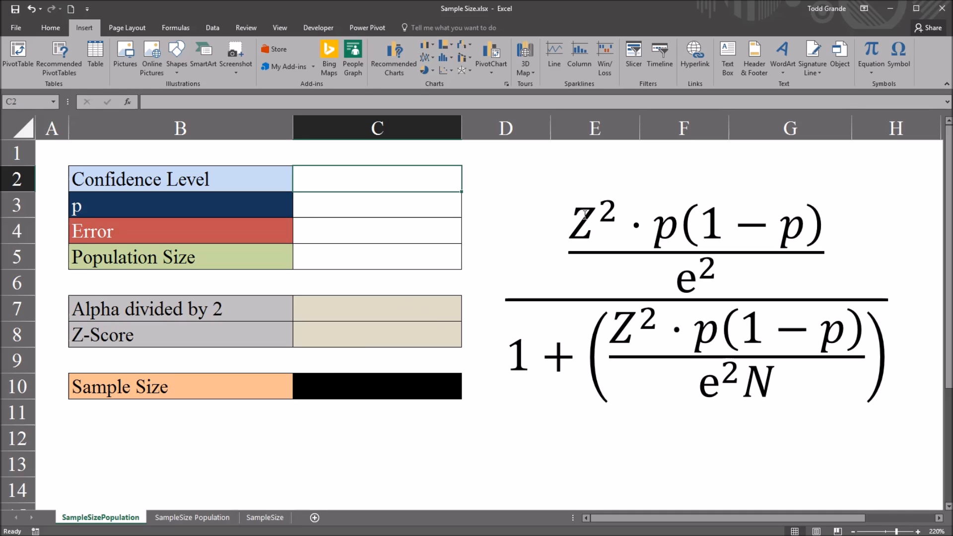
mouse_move(597, 258)
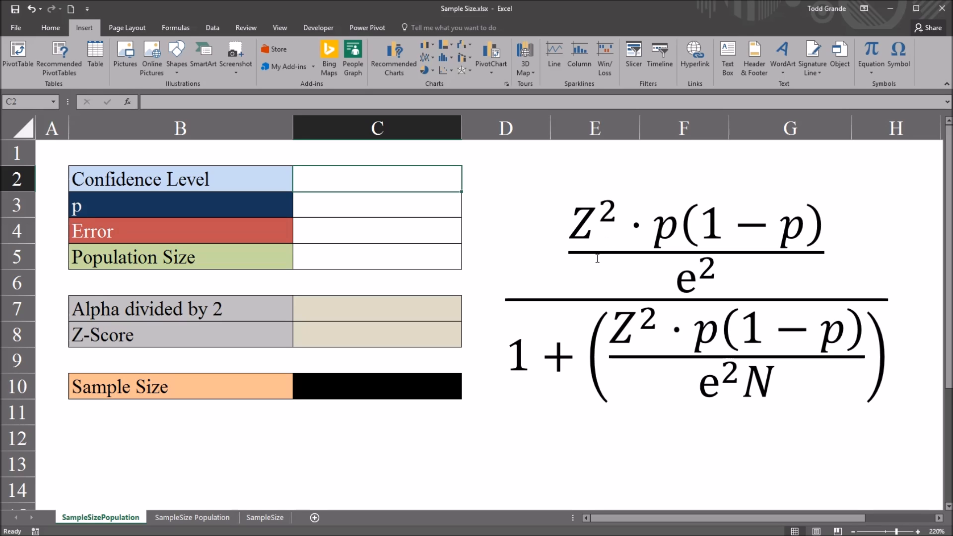
mouse_move(649, 296)
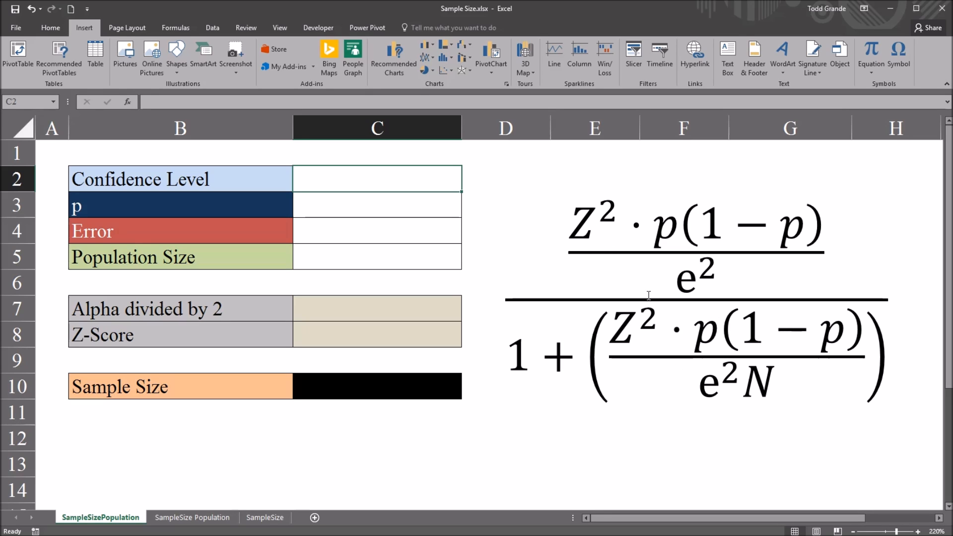
Fill the input cells with confidence level 95%, p 0.5 and error 0.04.
click(179, 179)
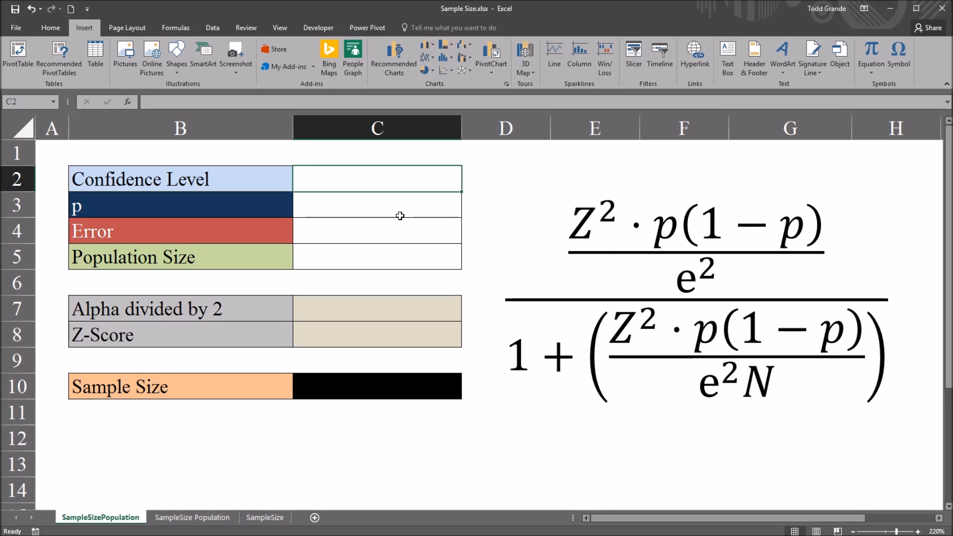
mouse_move(344, 243)
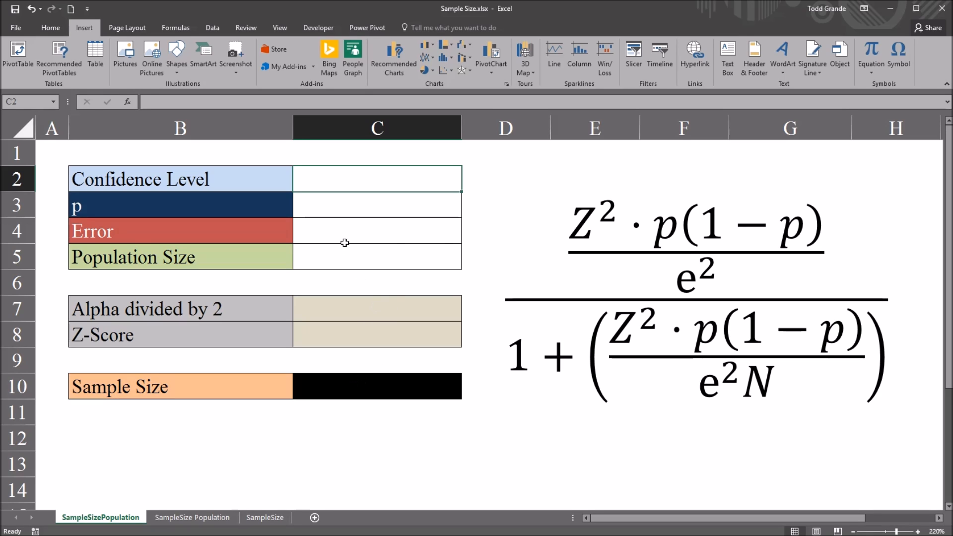
mouse_move(214, 198)
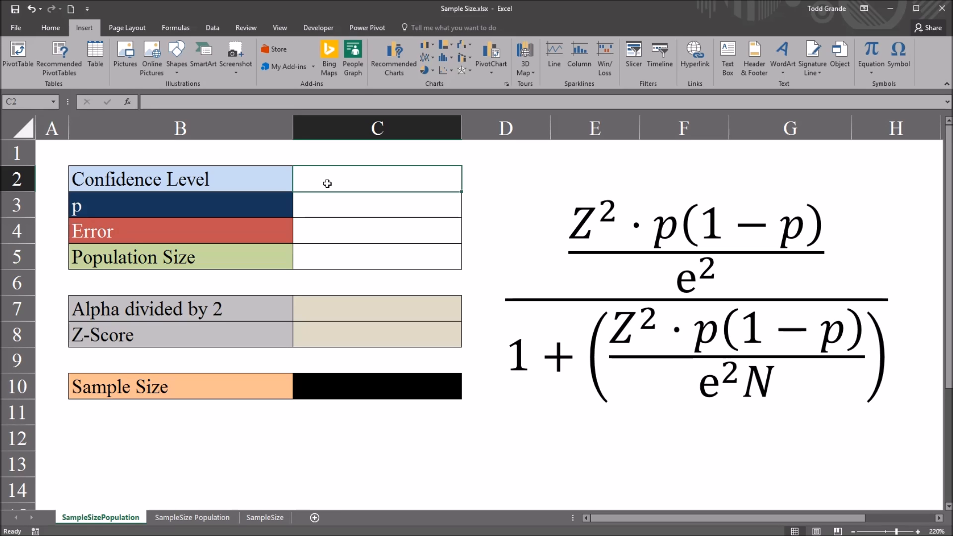
click(179, 179)
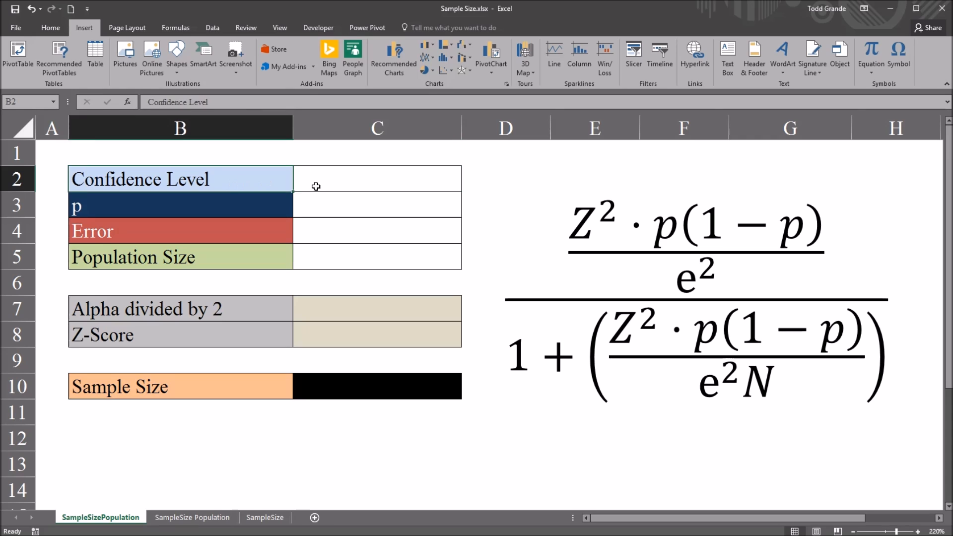
text(95%)
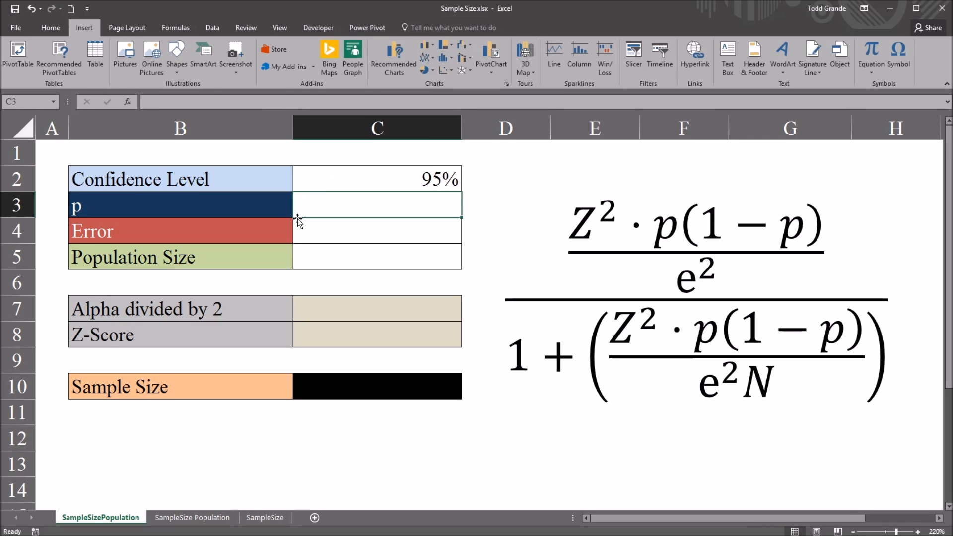
click(181, 205)
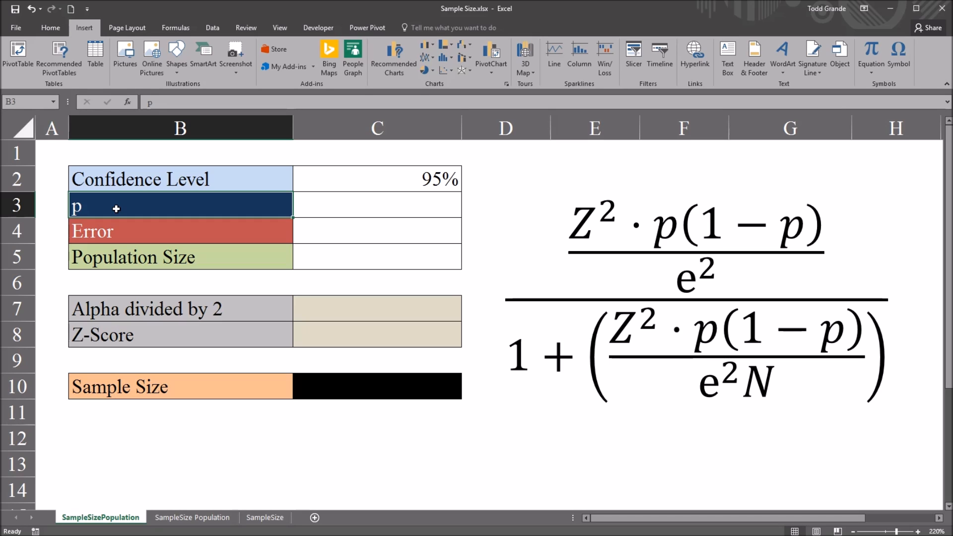
click(376, 205)
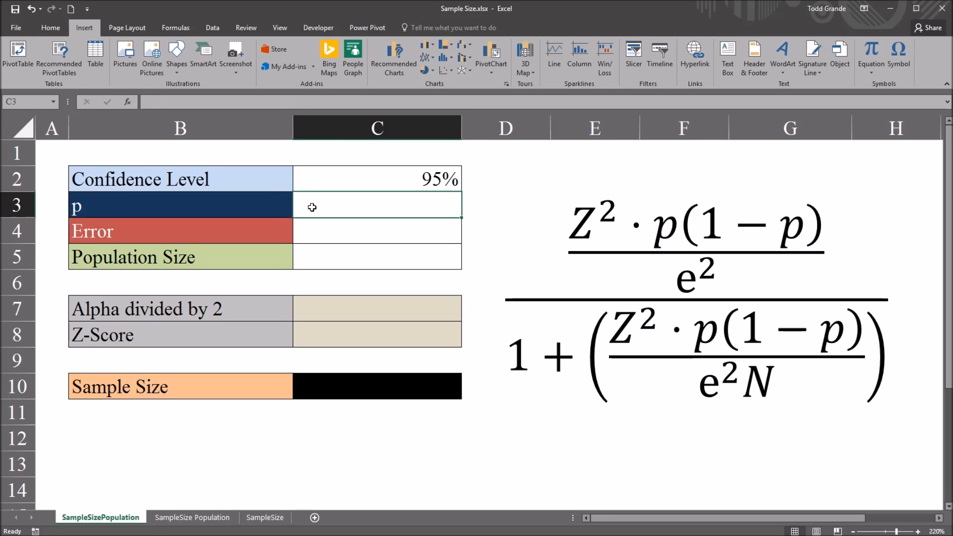
mouse_move(321, 211)
text(0.5)
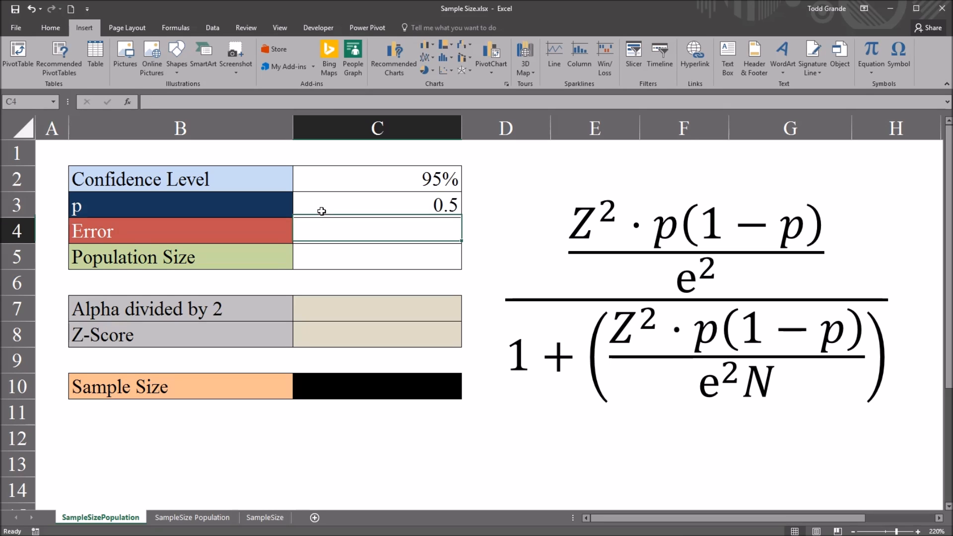
click(375, 205)
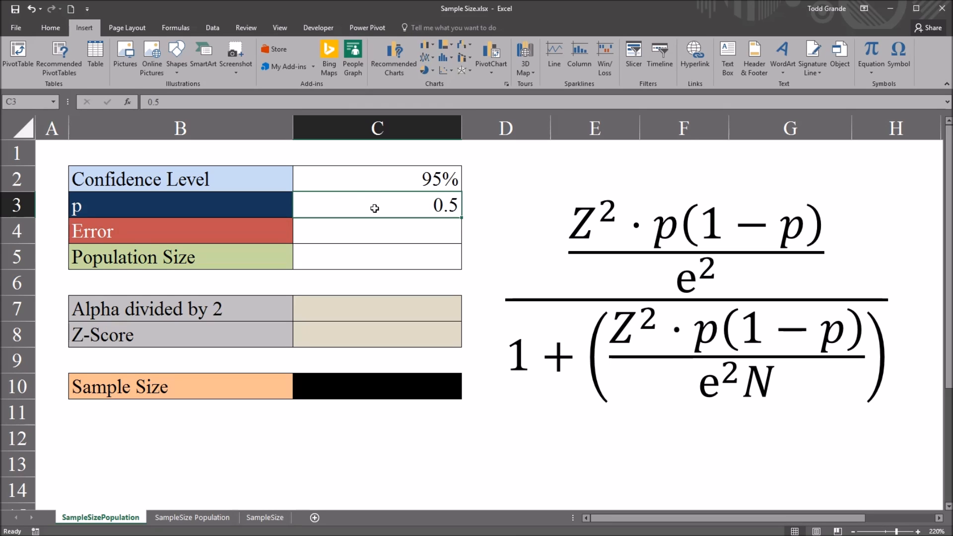
mouse_move(352, 390)
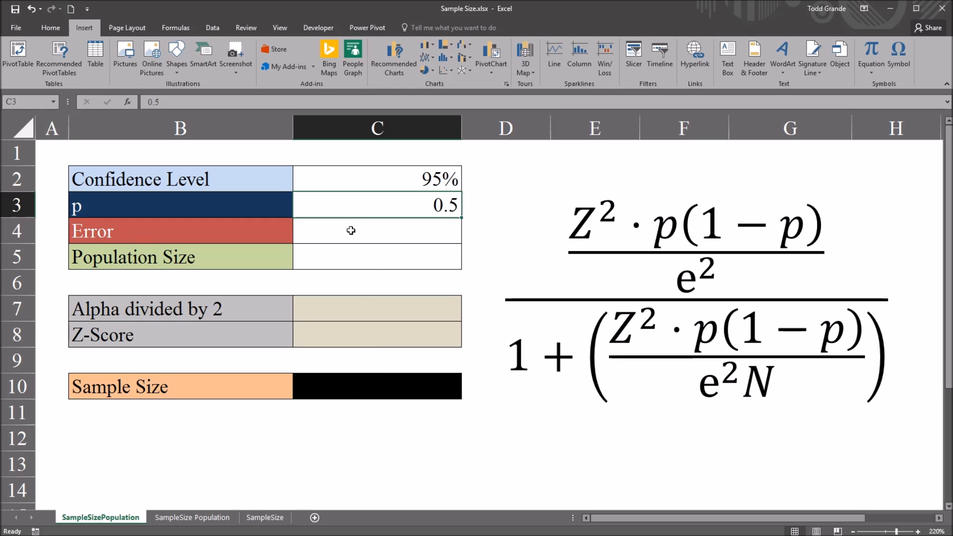
mouse_move(358, 229)
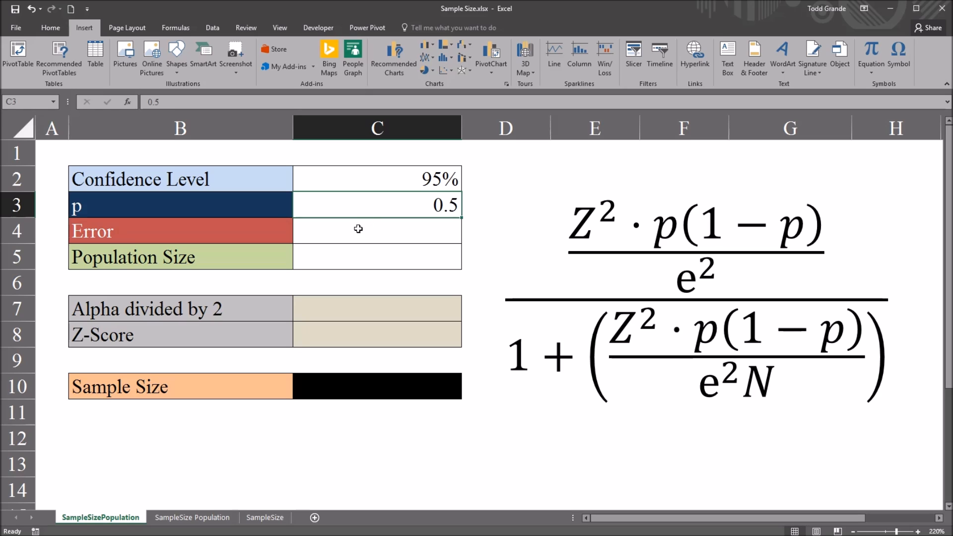
click(375, 231)
text(0.04)
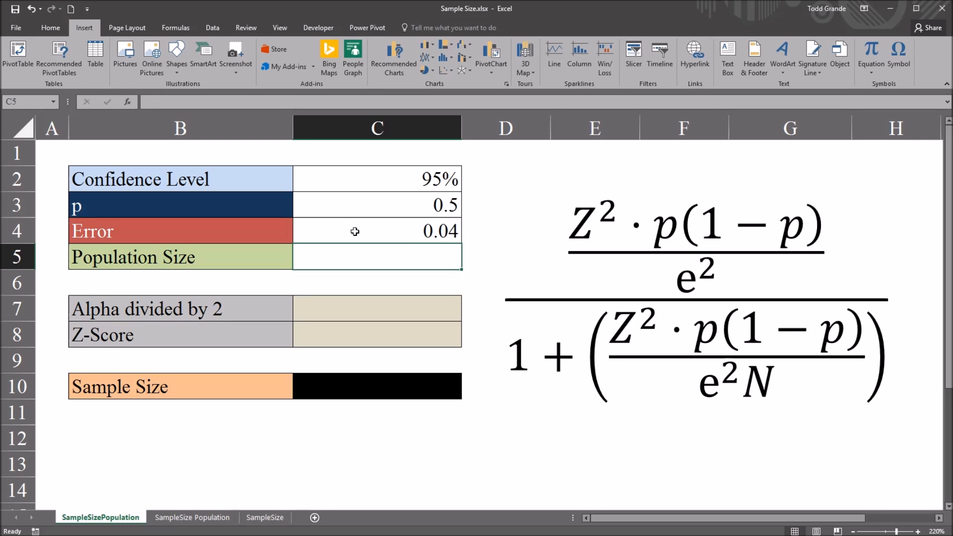
click(376, 230)
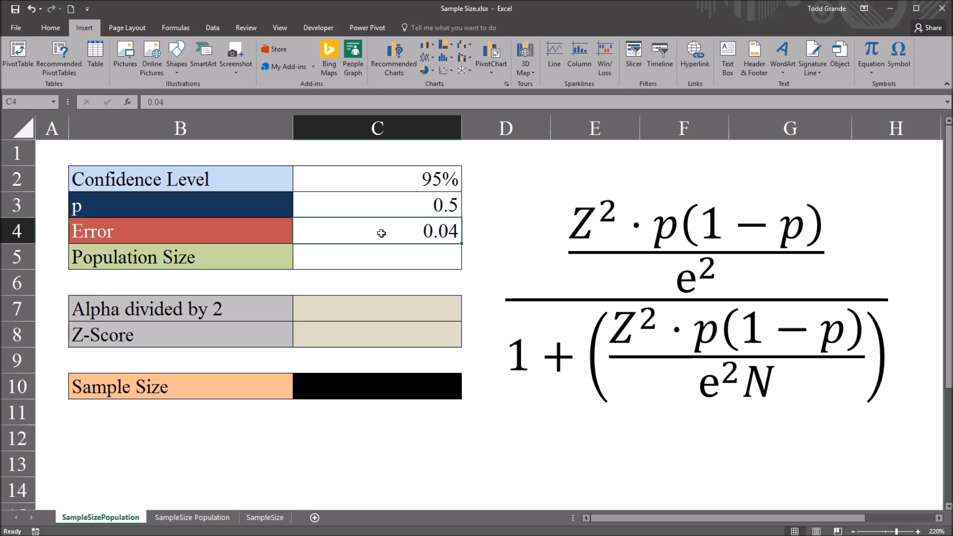
click(375, 256)
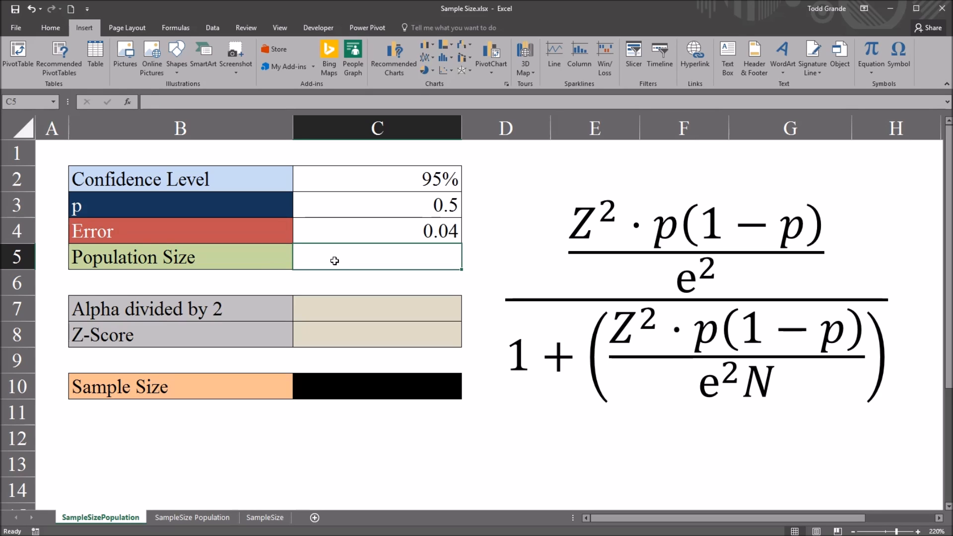
text(2500)
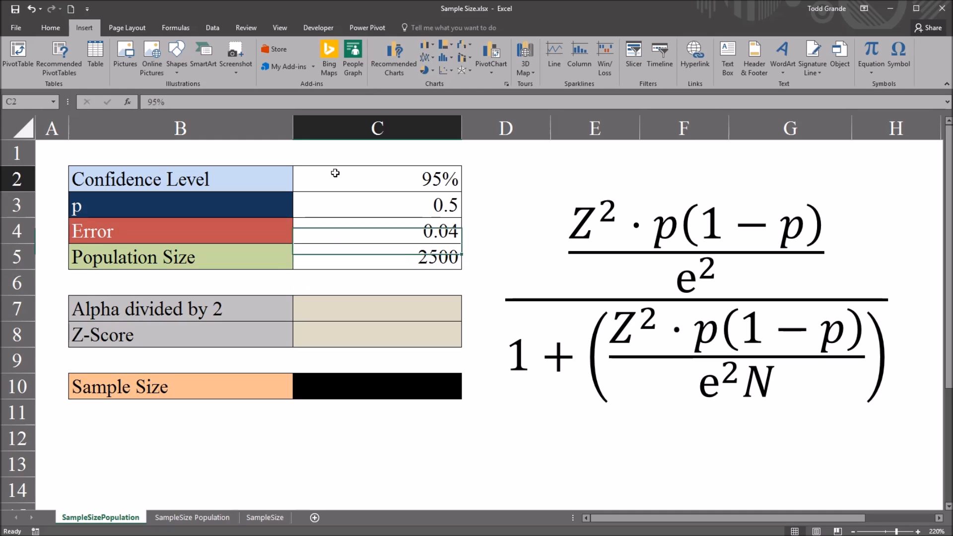
mouse_move(371, 213)
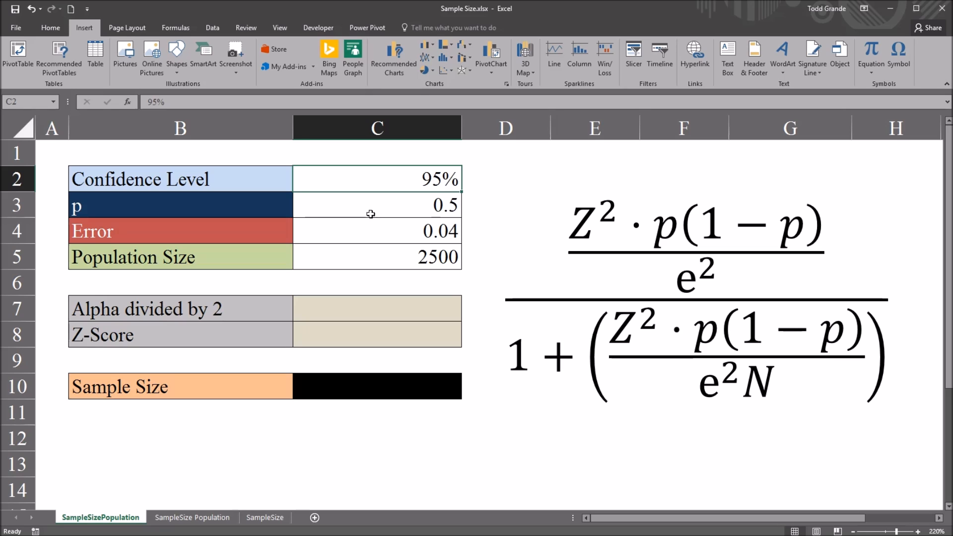
click(376, 205)
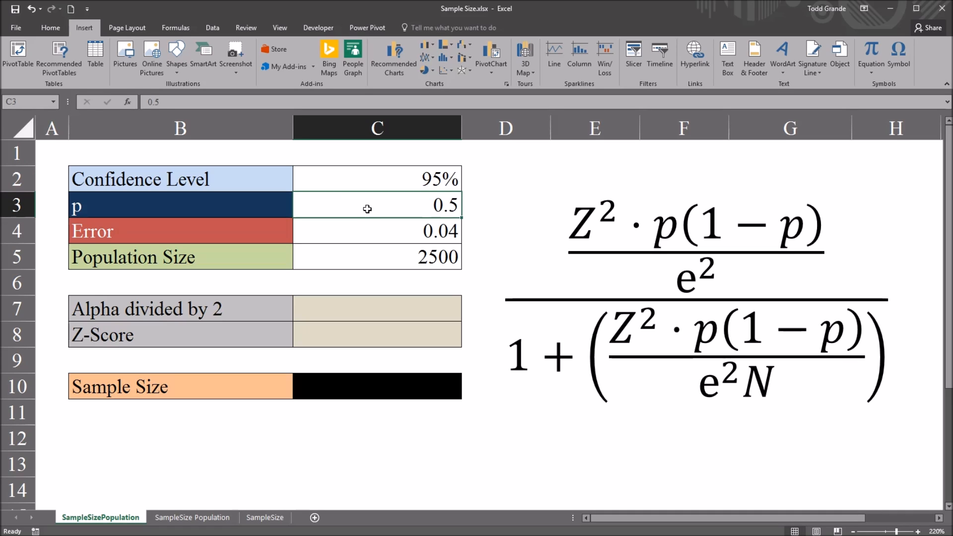
mouse_move(441, 207)
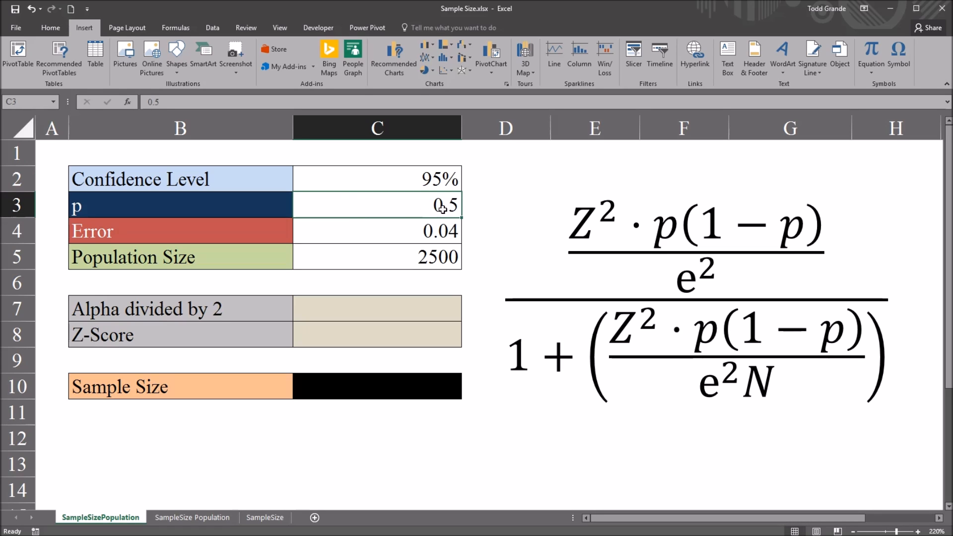
click(376, 231)
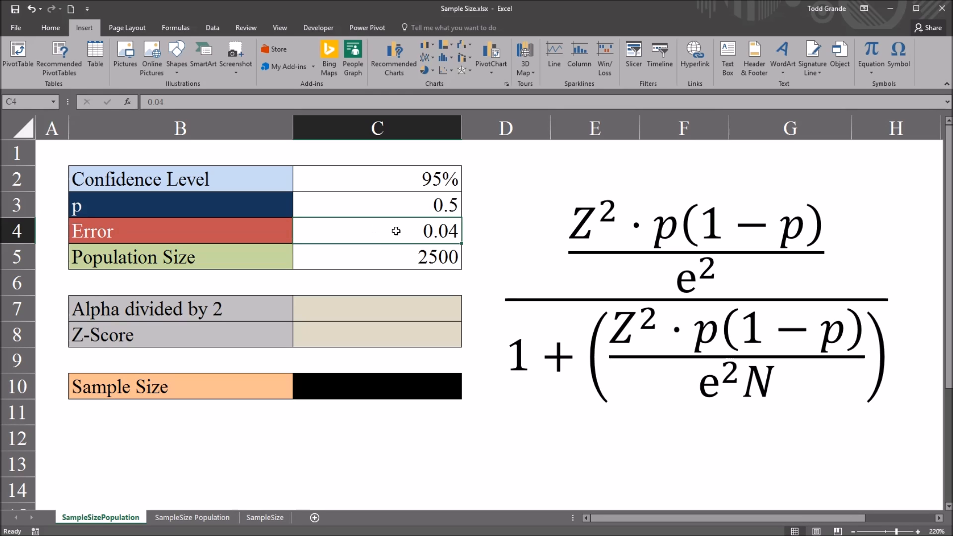
click(383, 257)
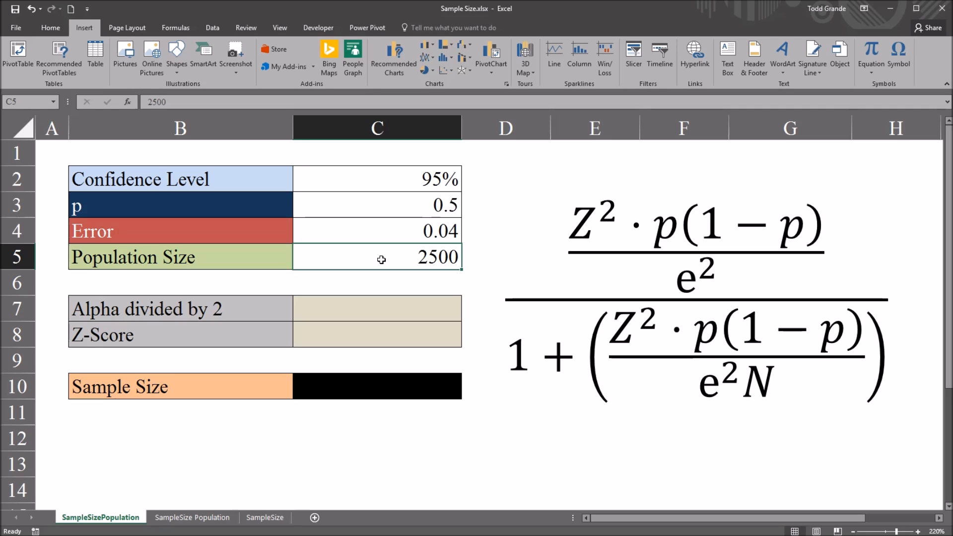
click(180, 308)
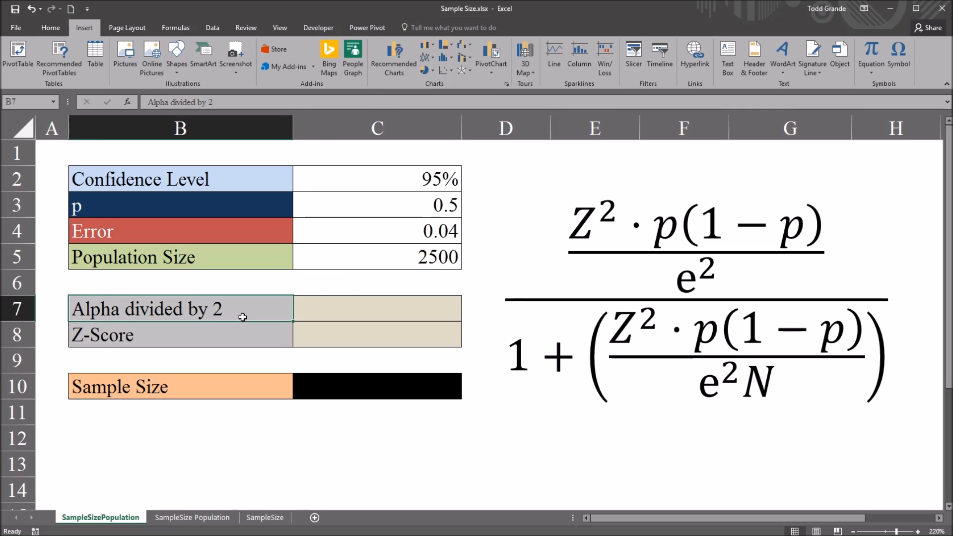
mouse_move(157, 310)
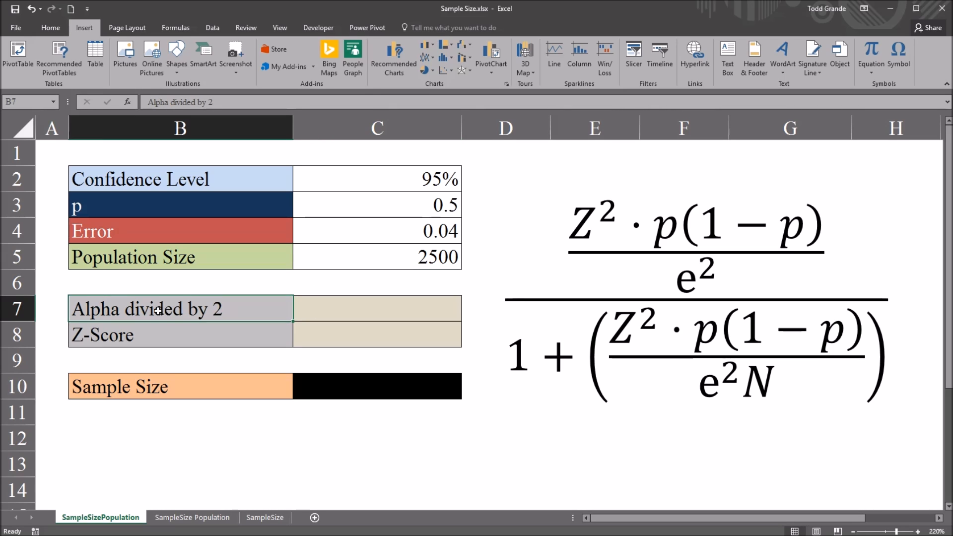
mouse_move(187, 310)
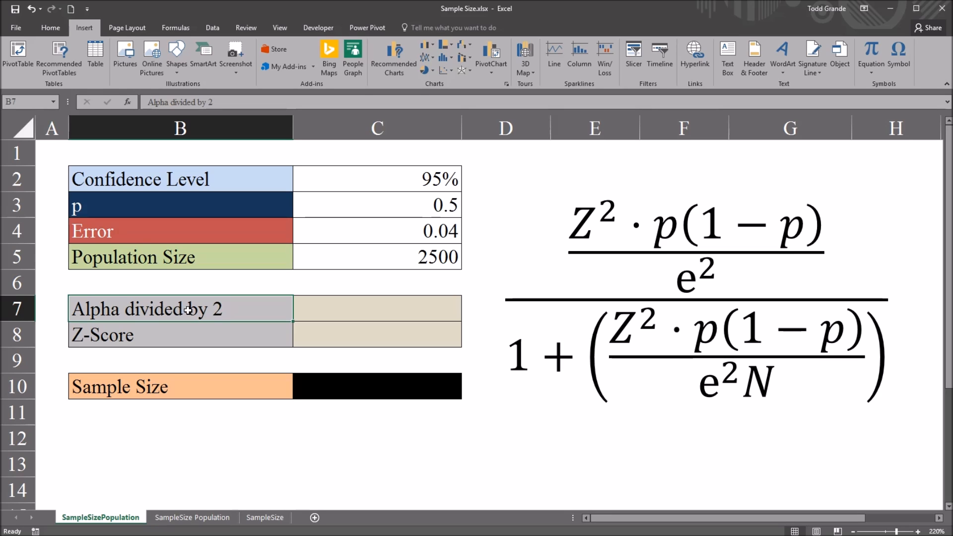
click(181, 335)
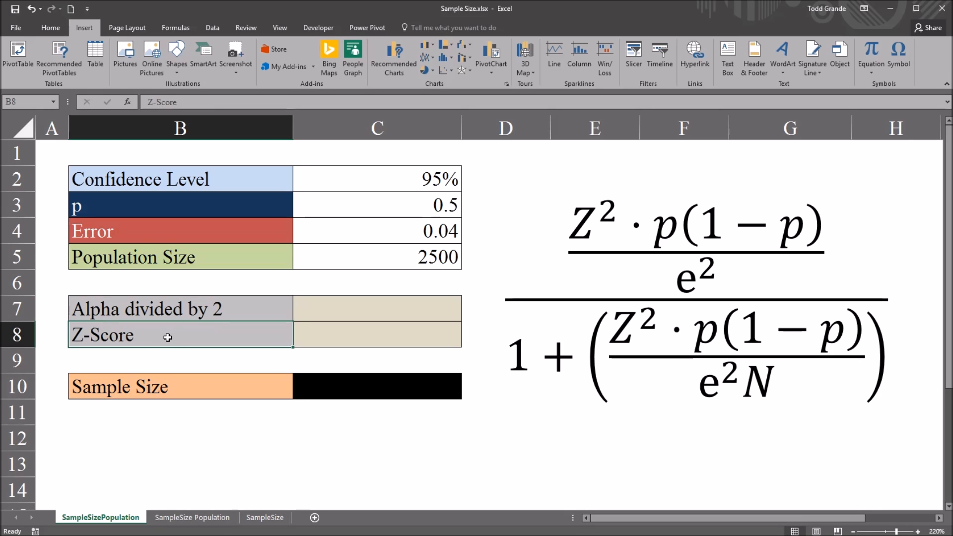
mouse_move(290, 312)
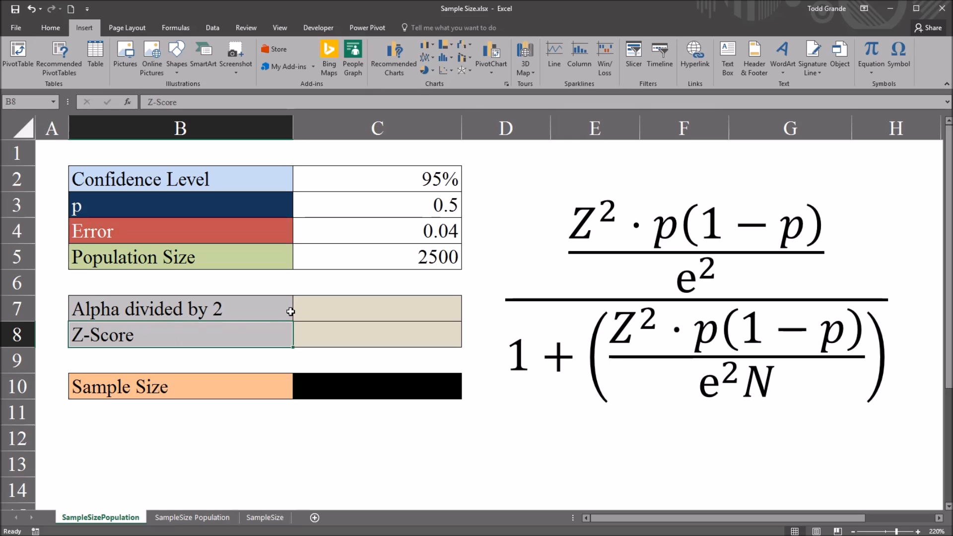
click(376, 309)
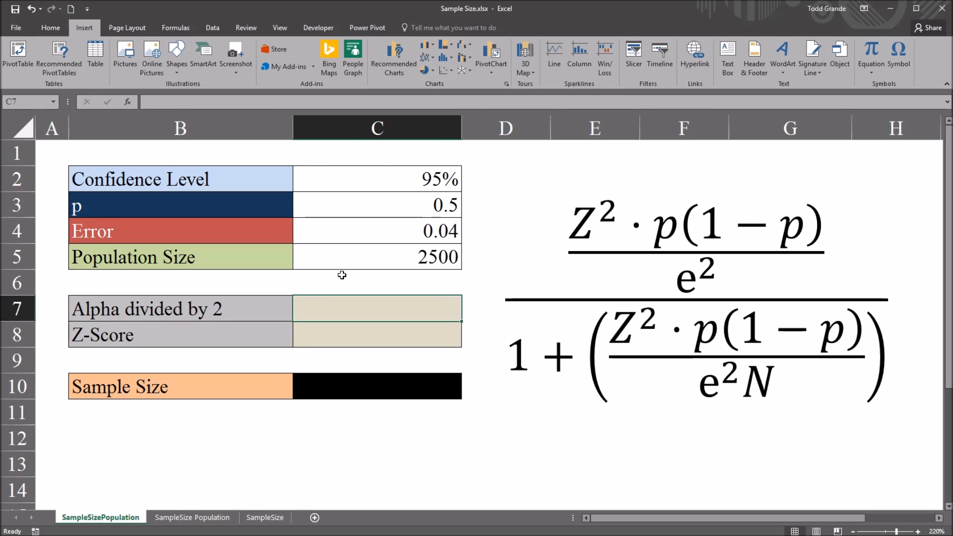
mouse_move(330, 308)
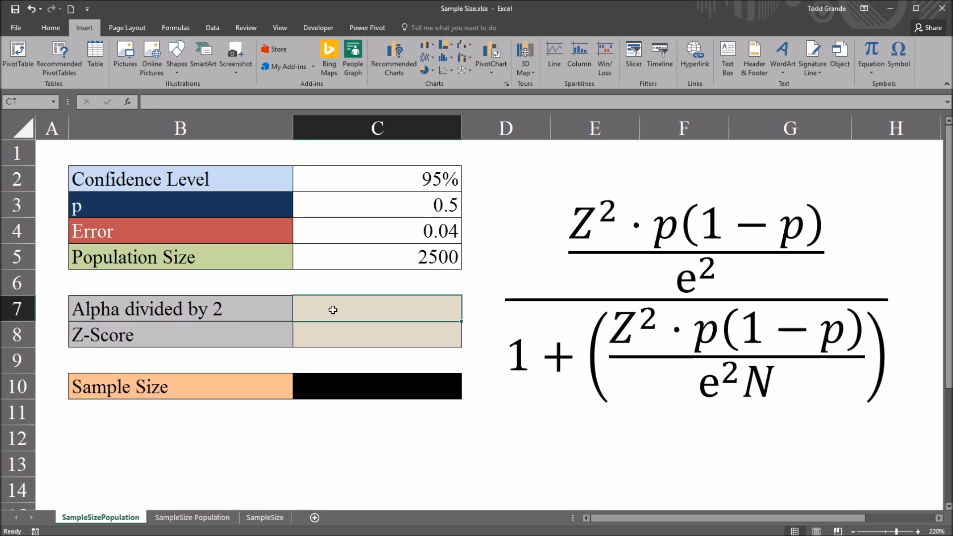
Enter =(1-C2)/2 in C7 so alpha/2 shows 0.025.
text(=)
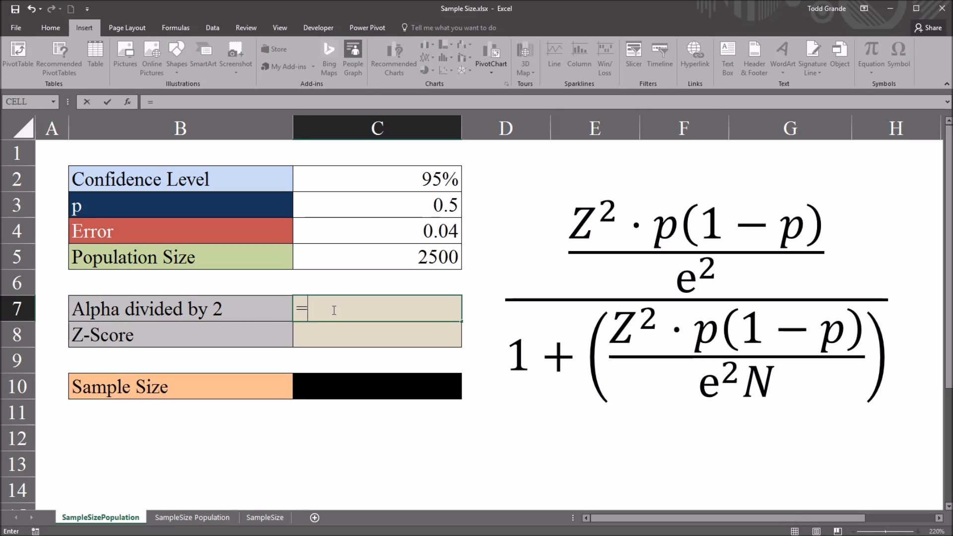
text(()
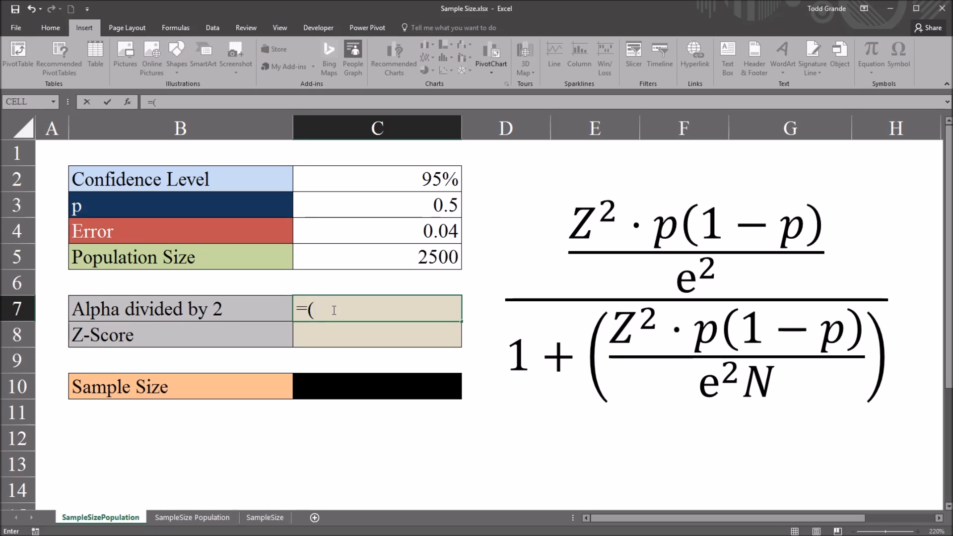
text(1-)
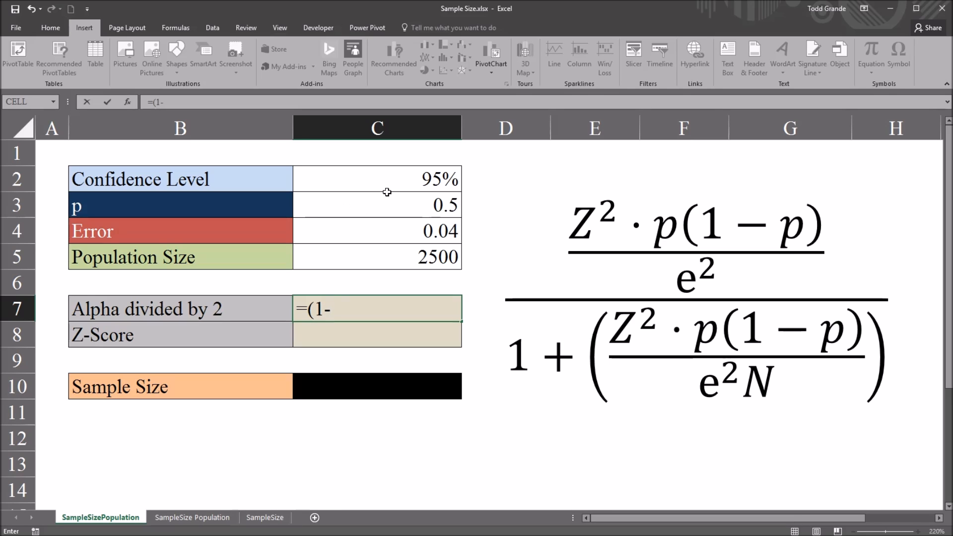
click(375, 179)
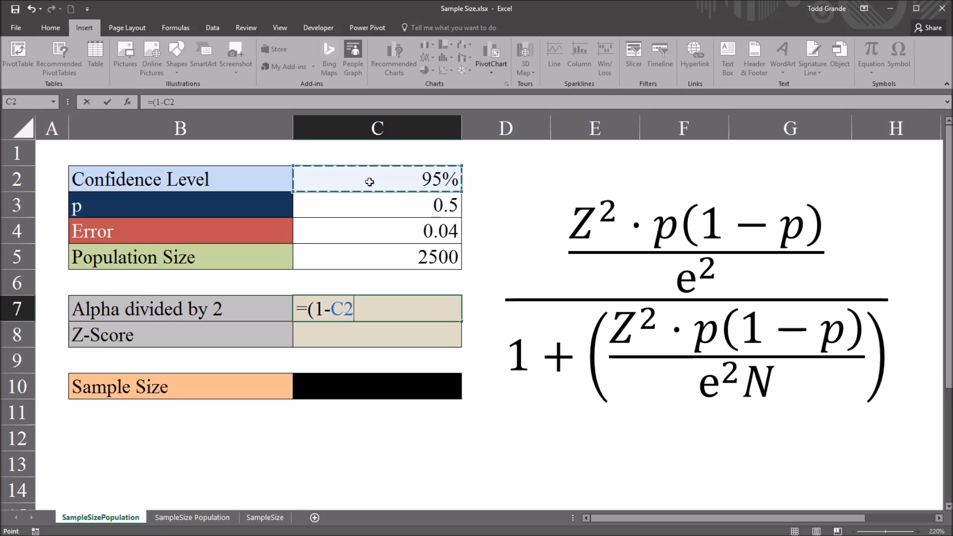
text()/)
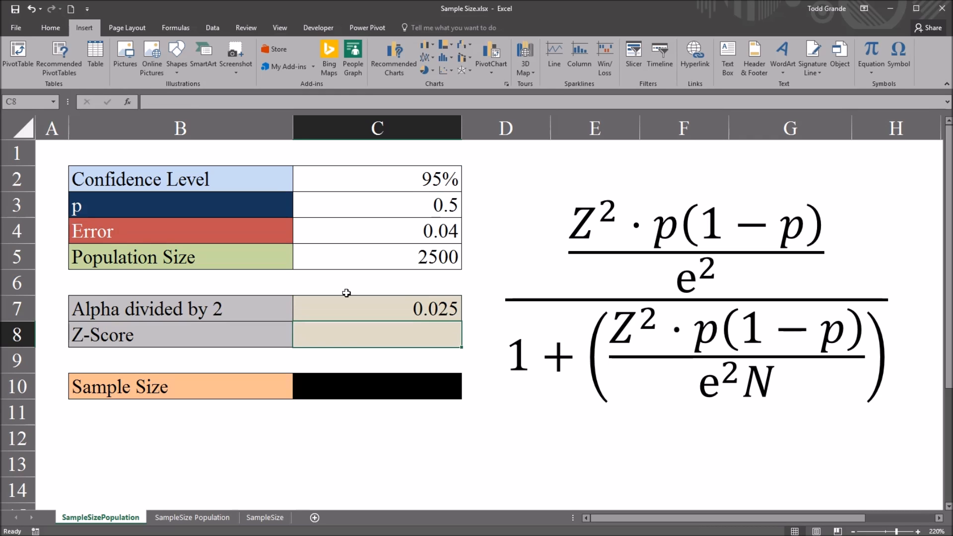
click(376, 309)
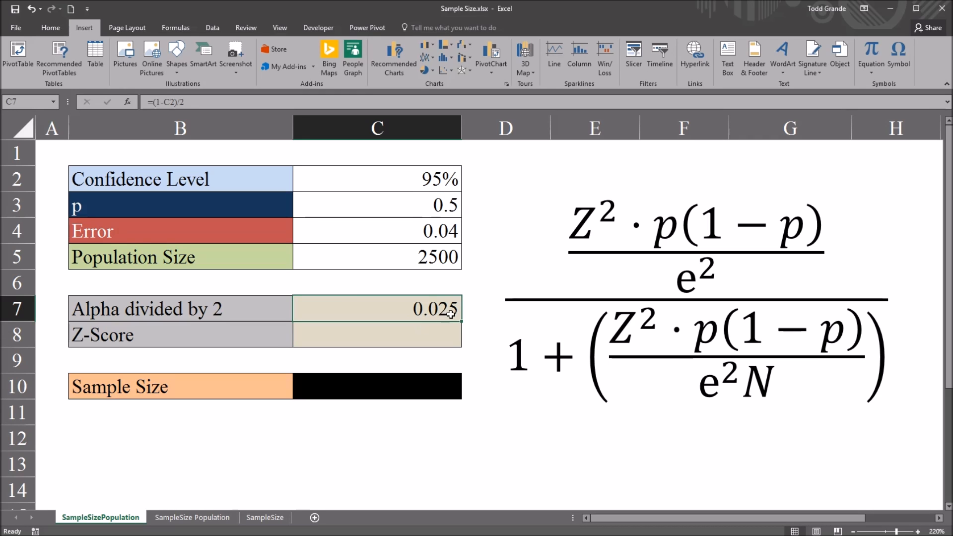
Enter =NORM.S.INV(1-C7) in C8, giving a Z-score of 1.96.
click(376, 334)
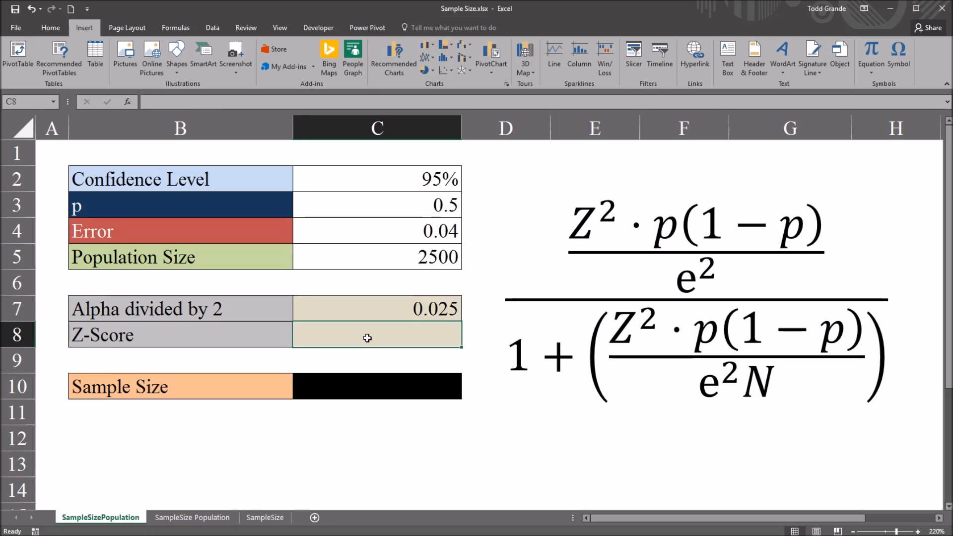
mouse_move(325, 331)
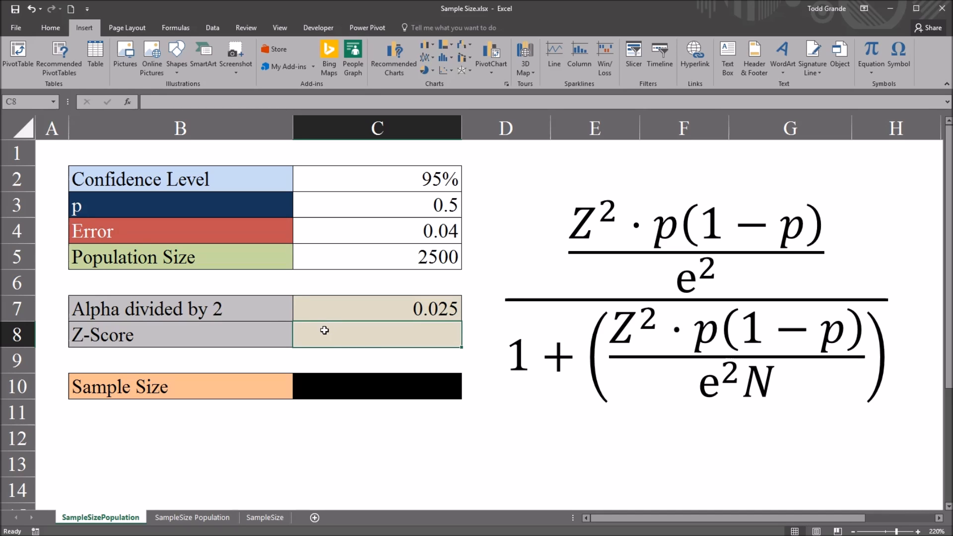
text(=no)
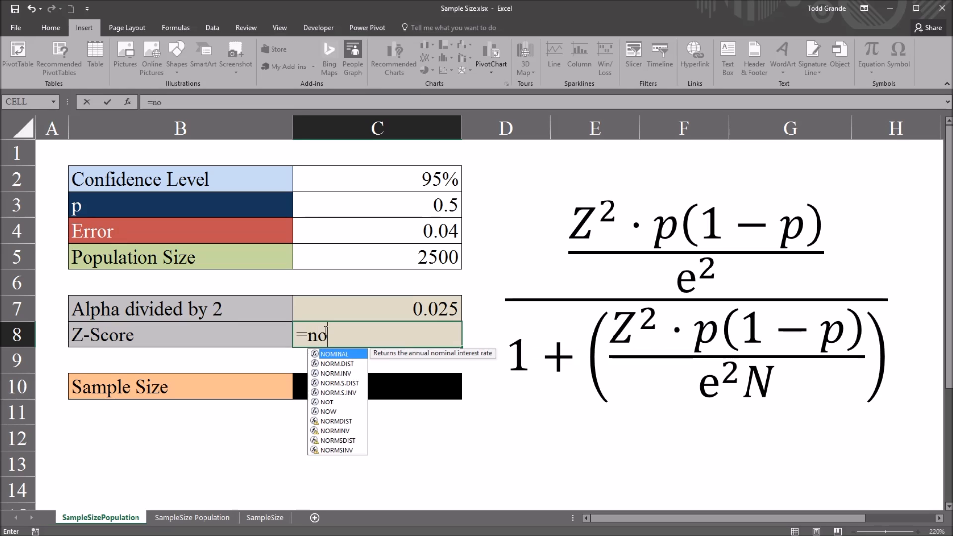
text(rm)
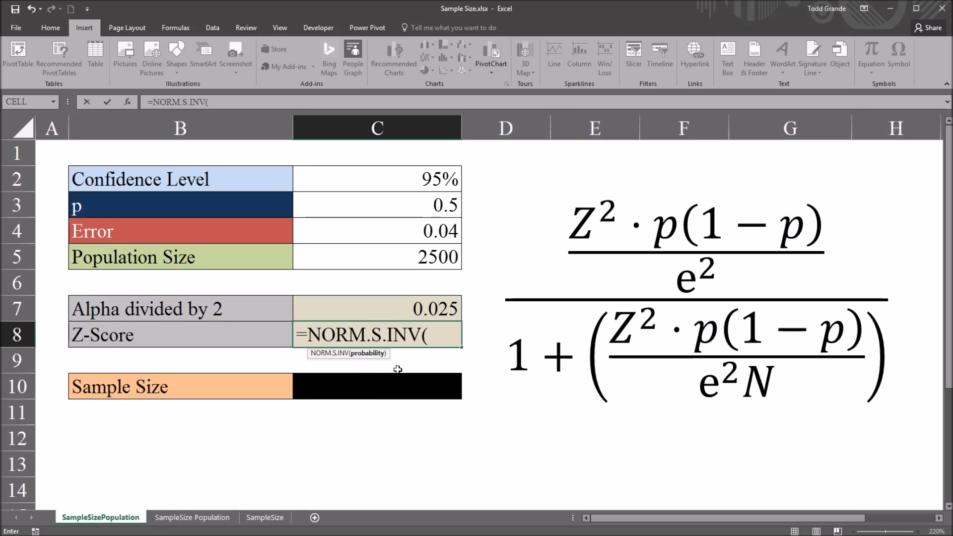
mouse_move(379, 366)
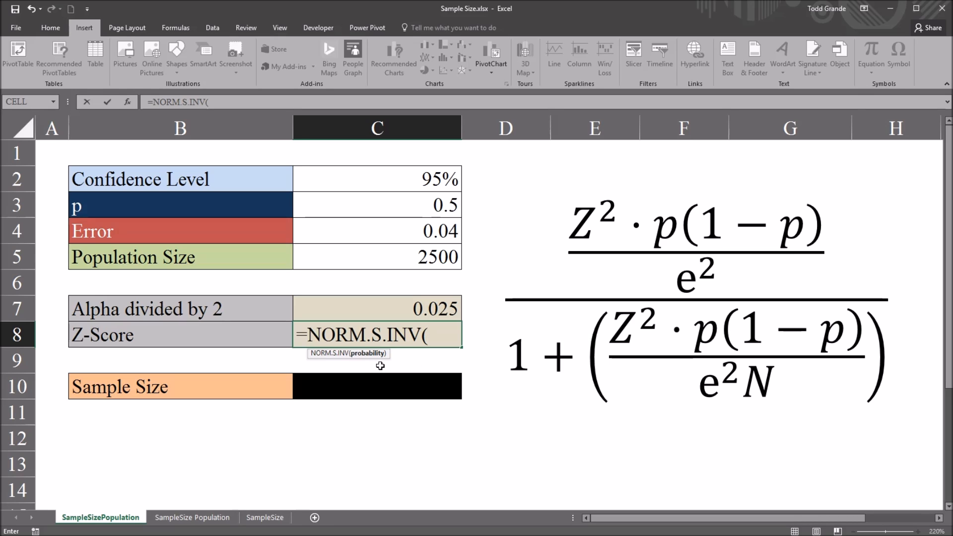
text(1)
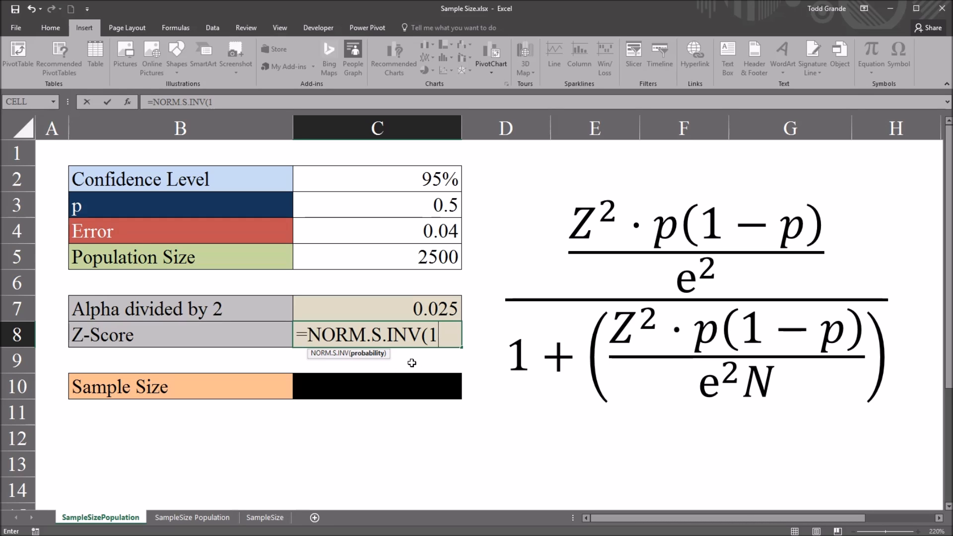
text(-C7))
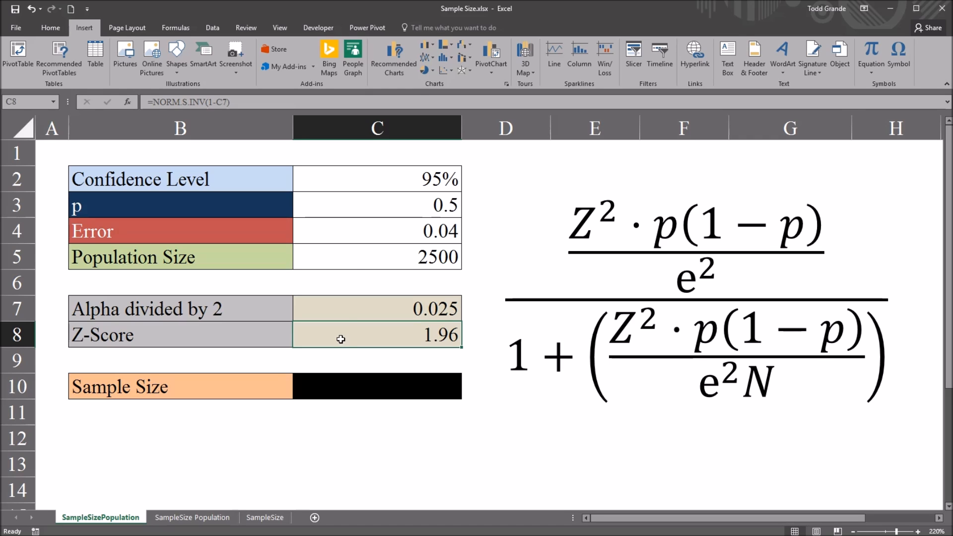
click(377, 178)
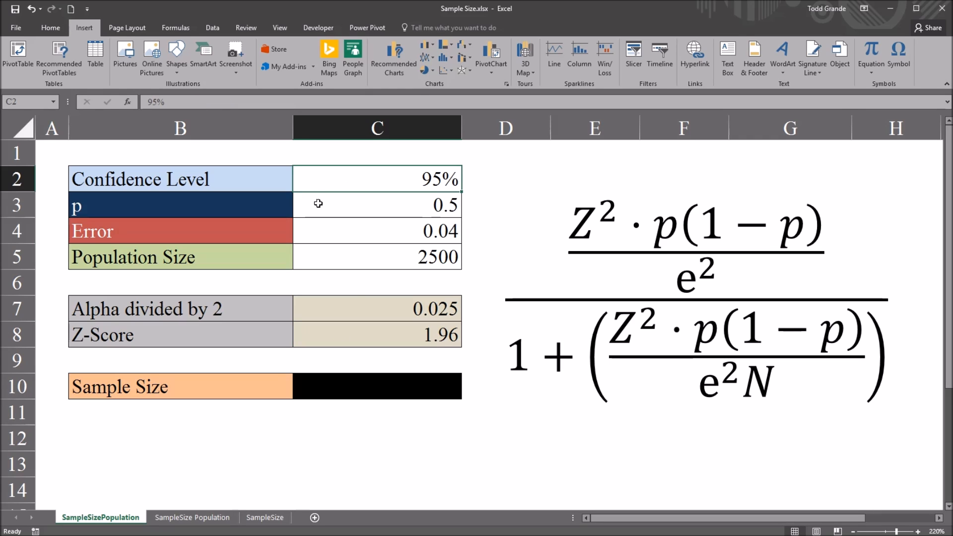
click(376, 334)
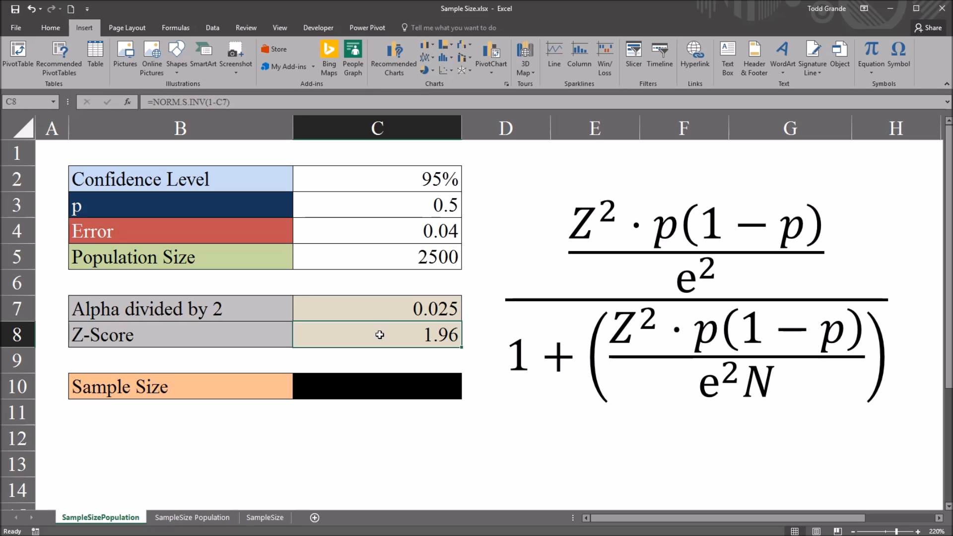
click(376, 386)
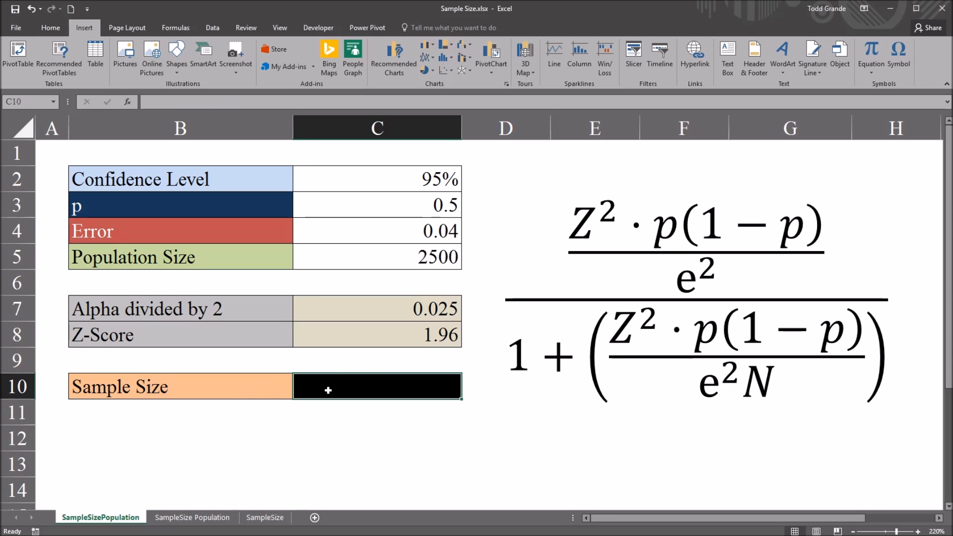
mouse_move(605, 246)
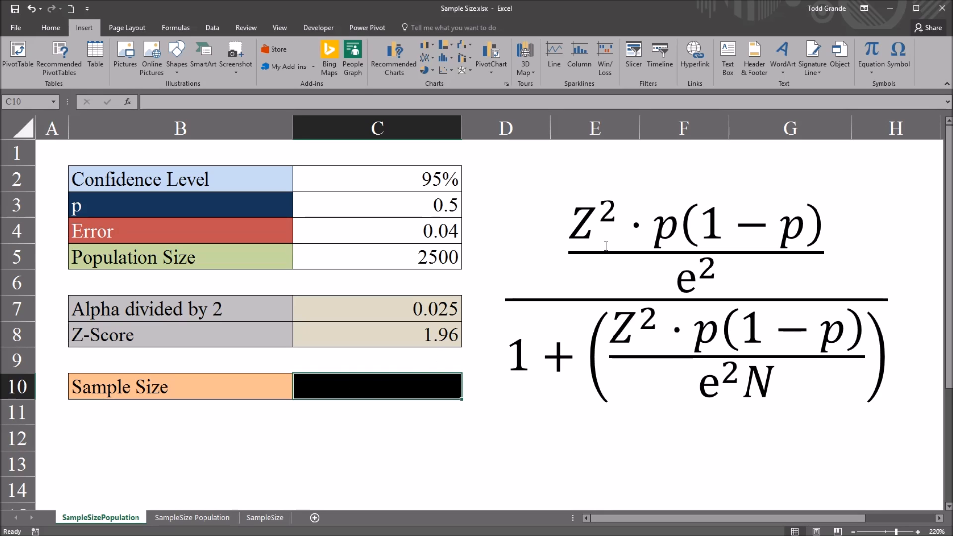
mouse_move(680, 248)
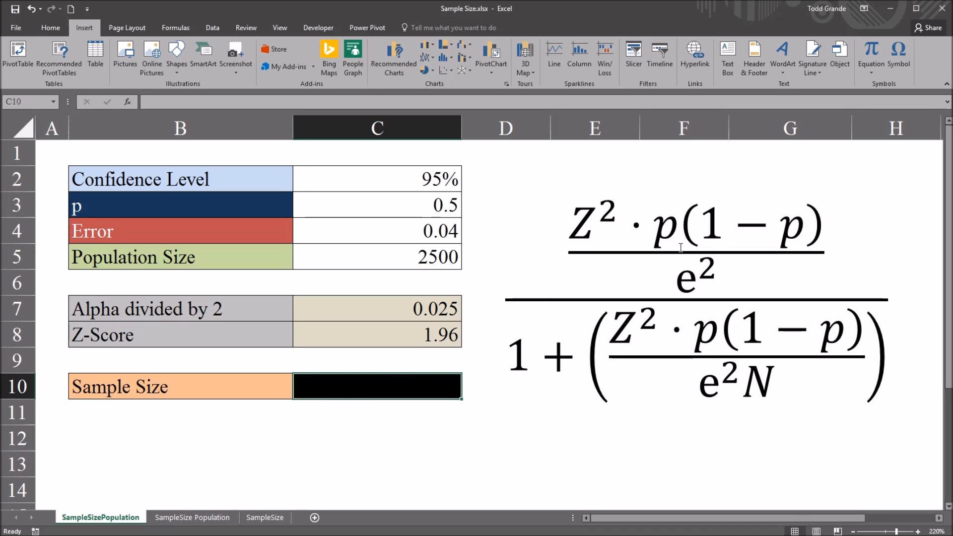
click(377, 438)
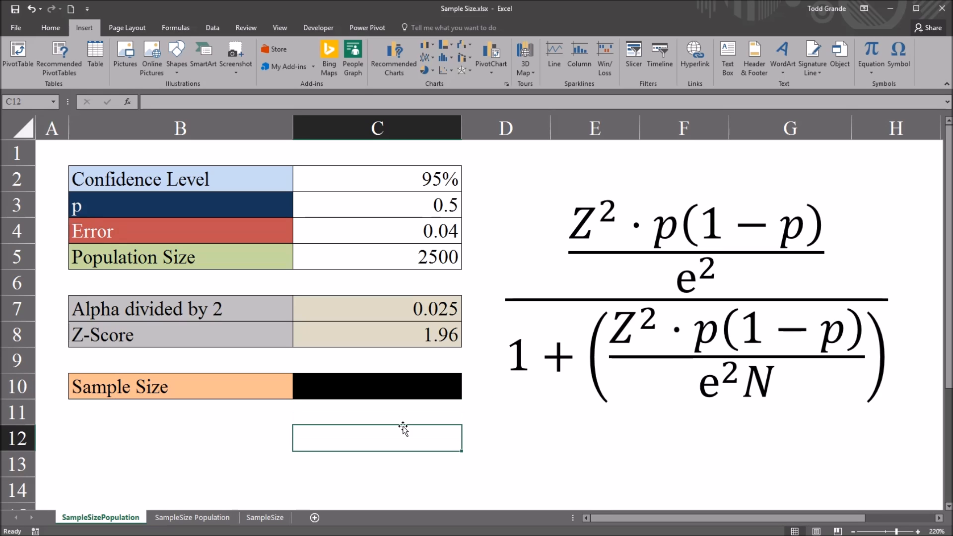
mouse_move(606, 348)
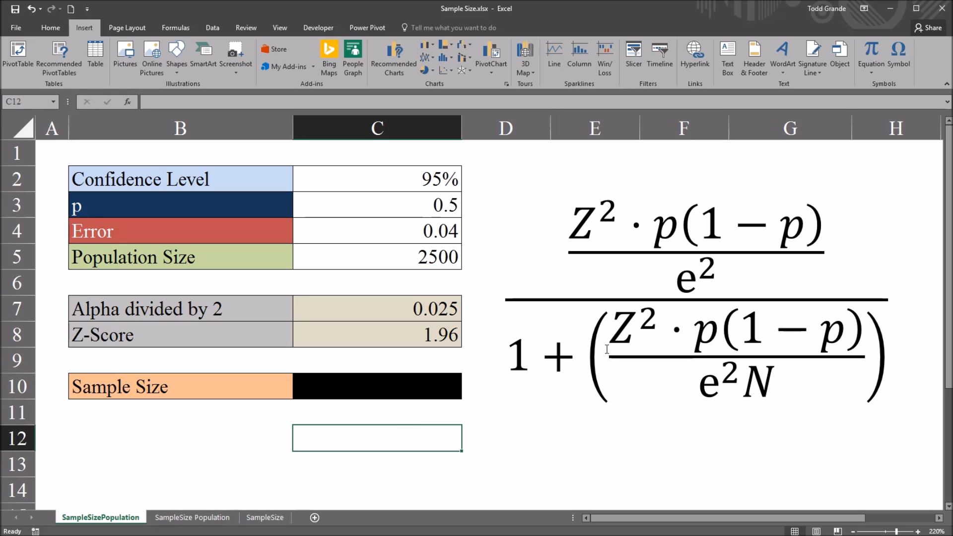
click(376, 463)
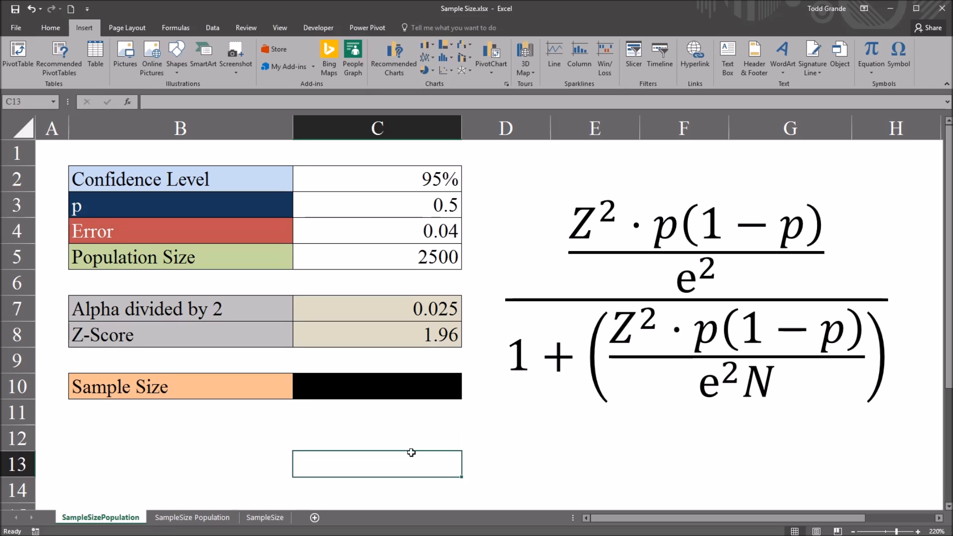
click(377, 438)
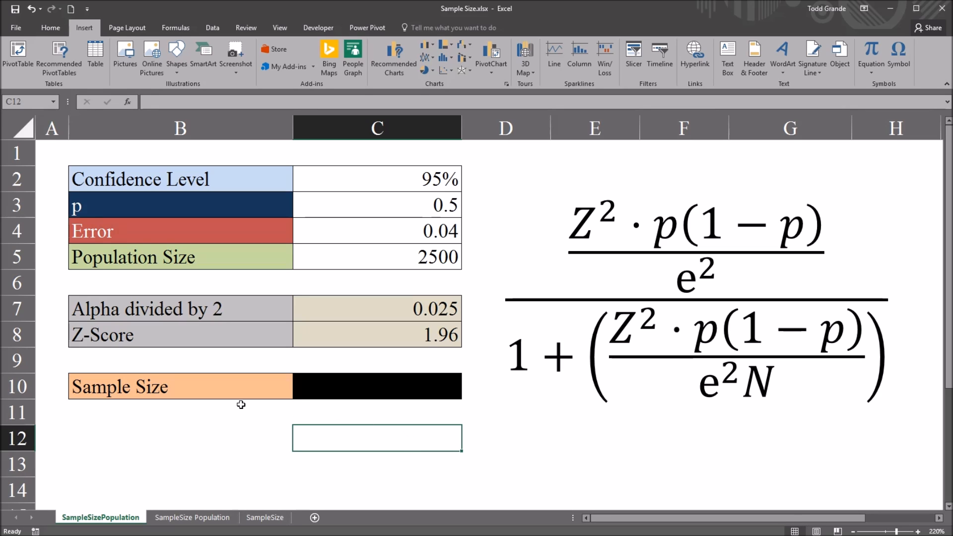
mouse_move(336, 390)
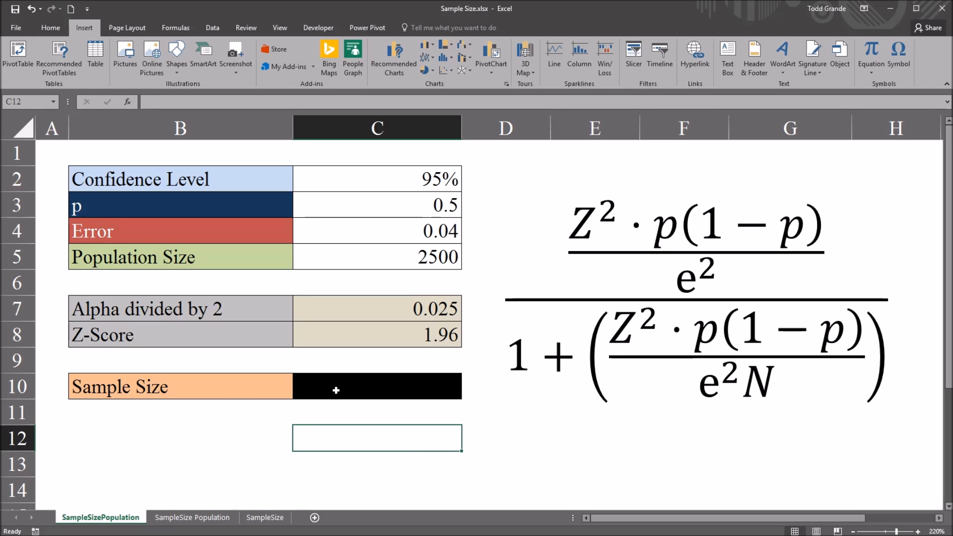
mouse_move(355, 438)
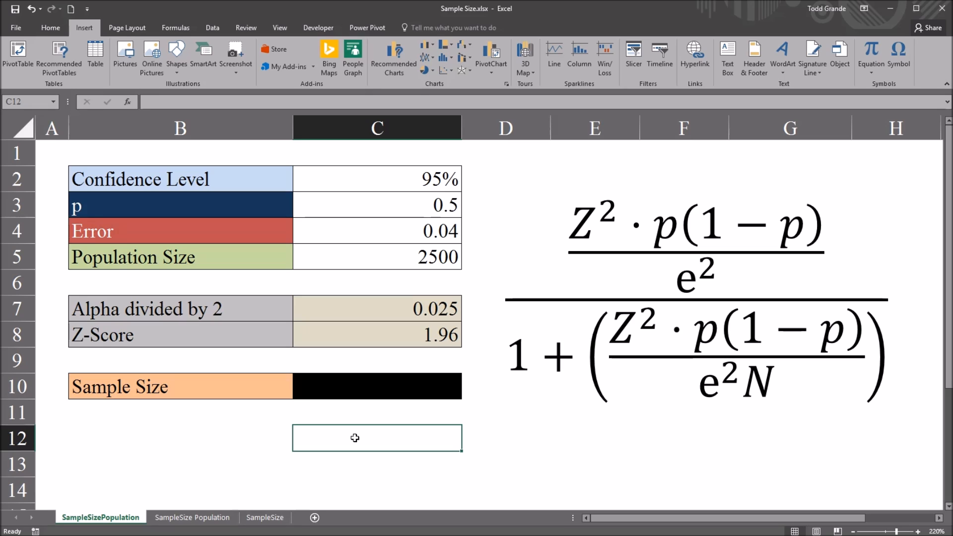
mouse_move(650, 220)
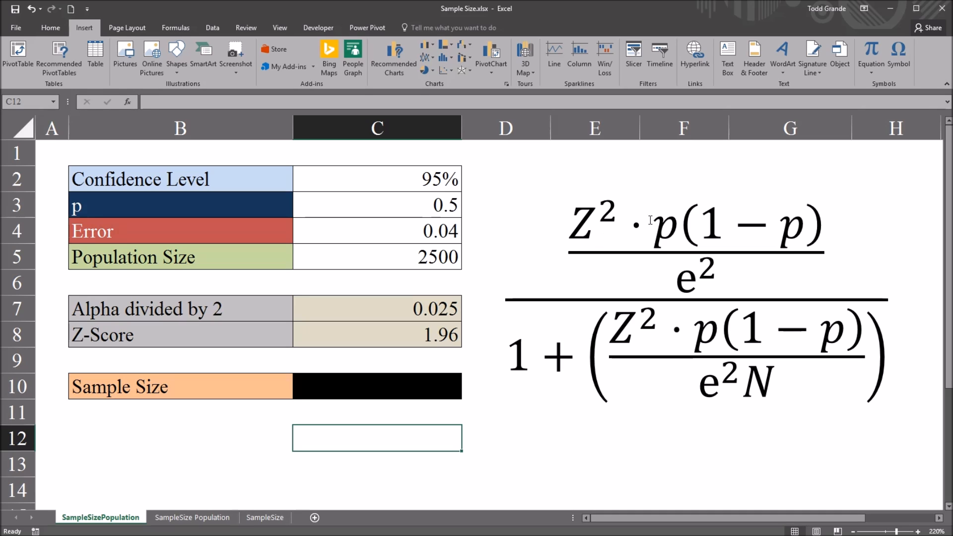
mouse_move(394, 434)
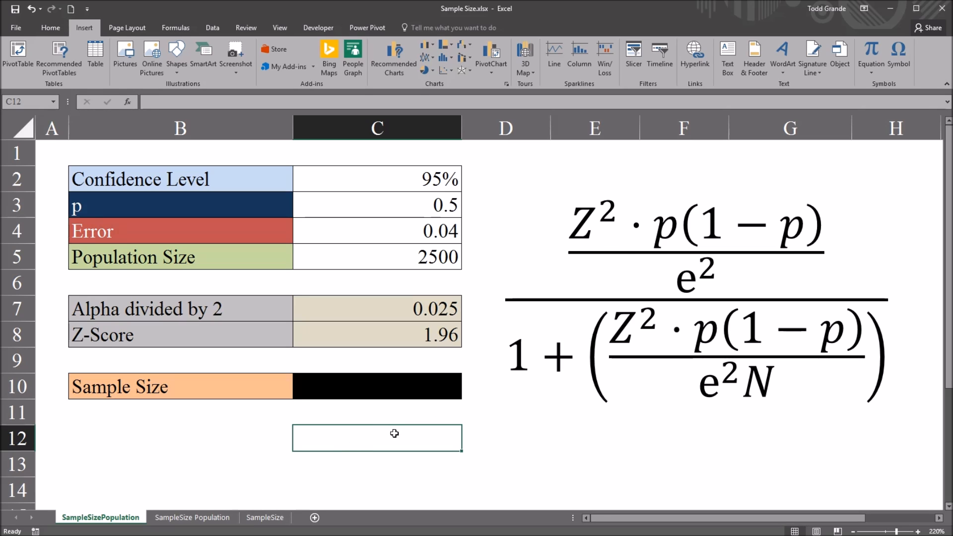
Start the C12 formula with the squared Z-score term (C8^2)*.
text(=)
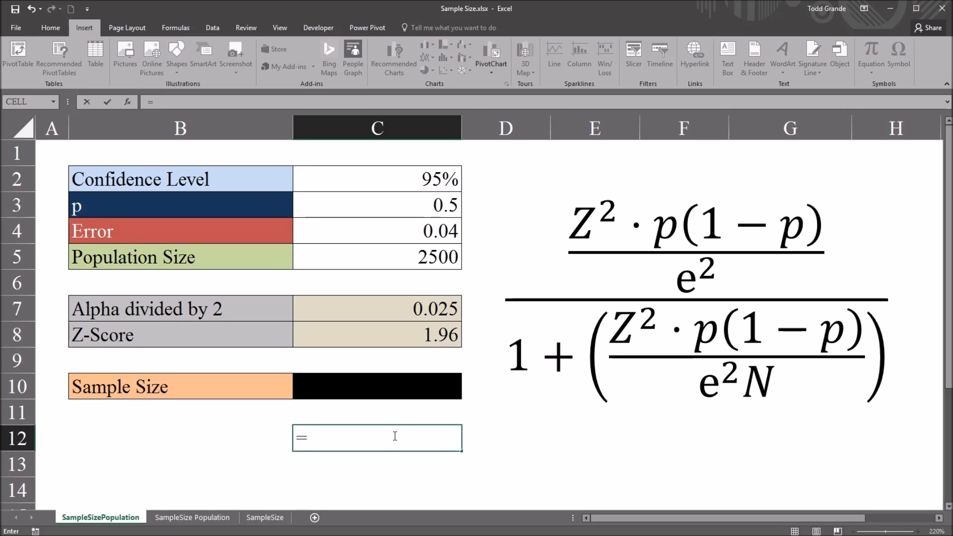
text(()
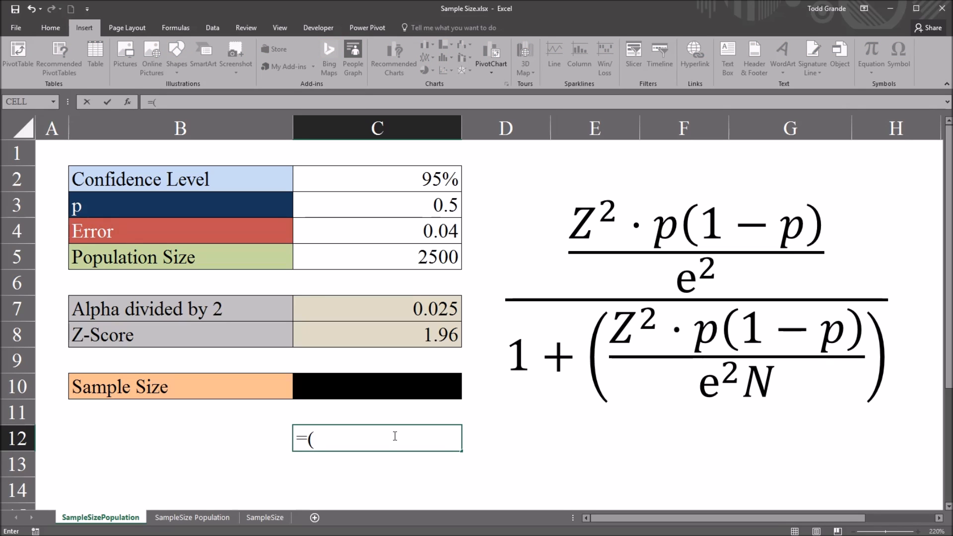
click(376, 334)
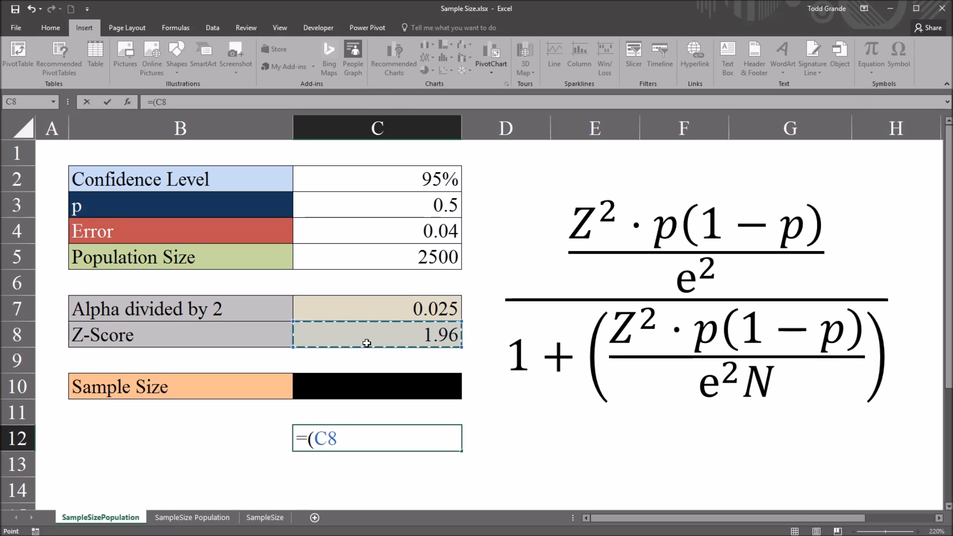
text(^)
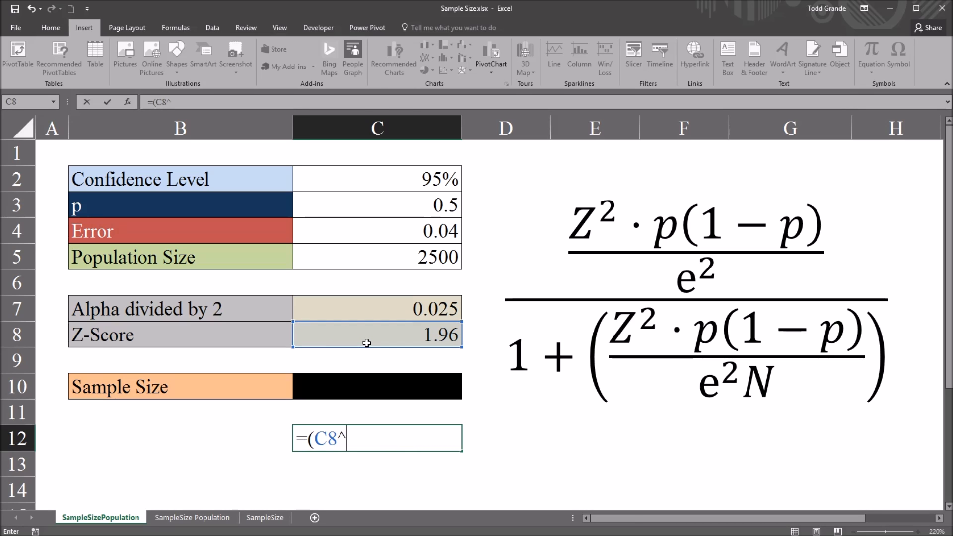
text(2)
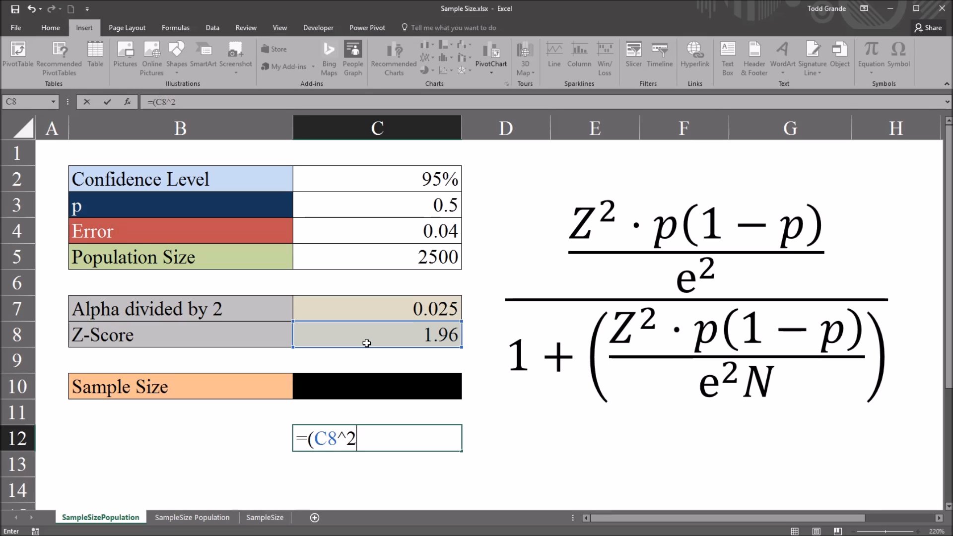
text())
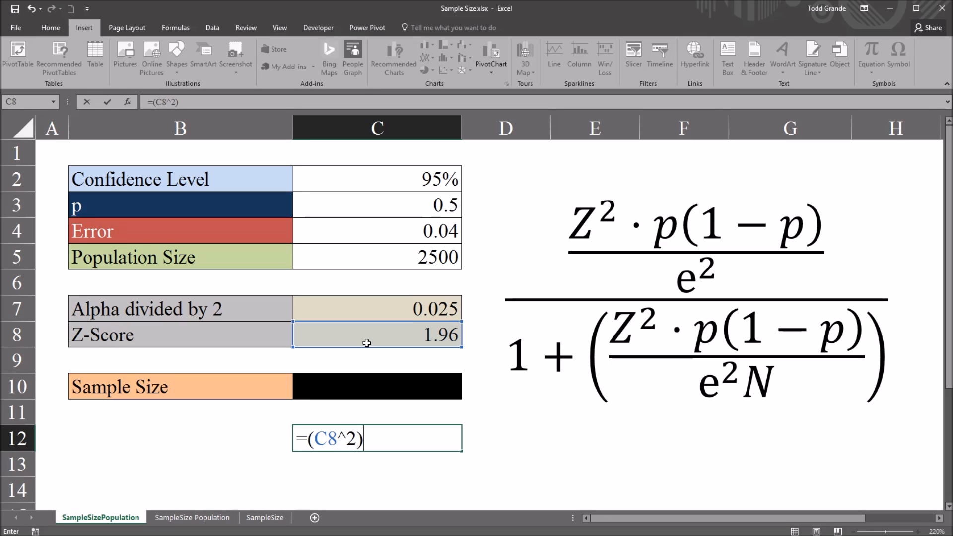
text(*)
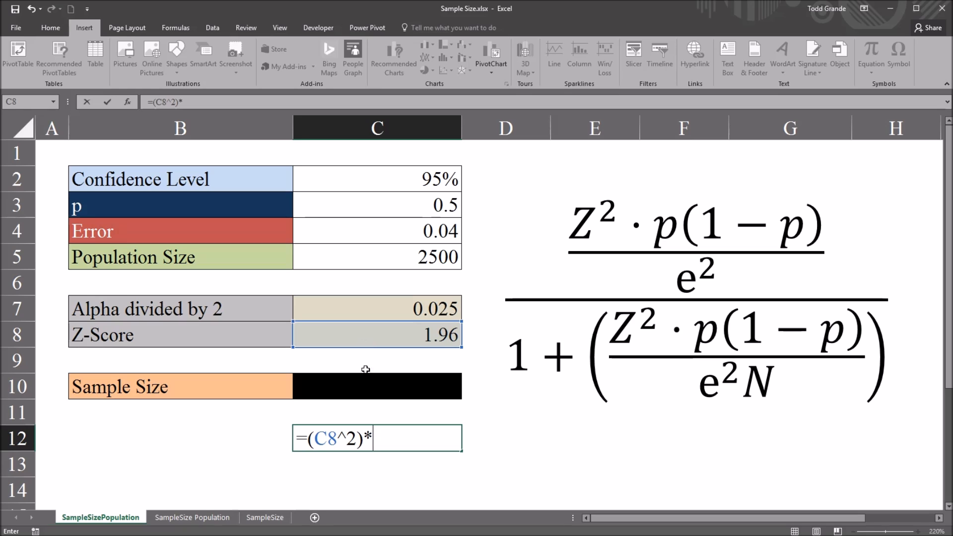
mouse_move(690, 235)
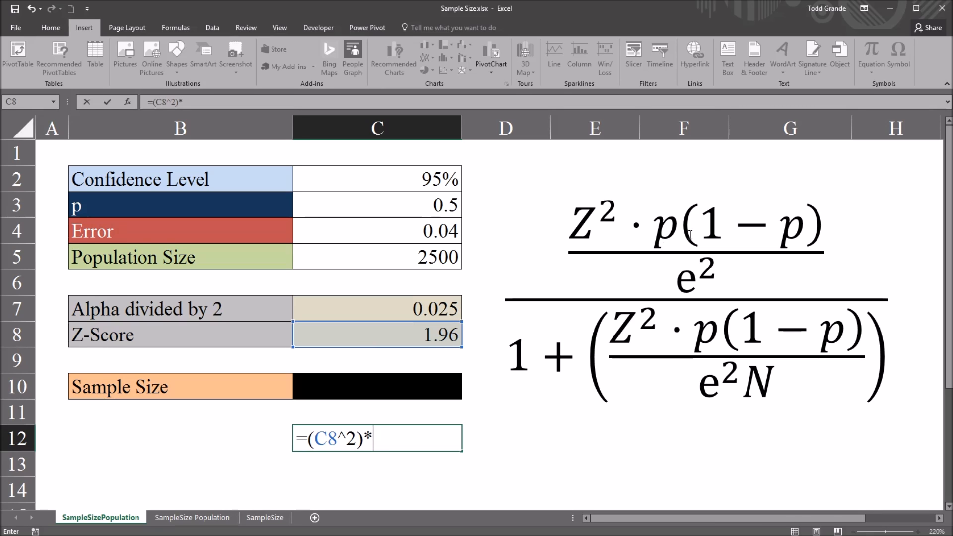
mouse_move(436, 433)
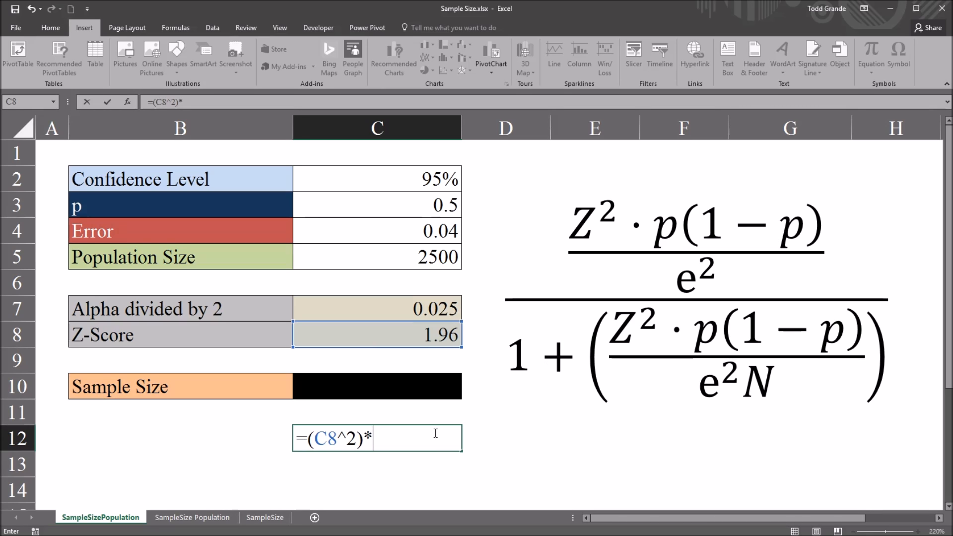
Add the p times one-minus-p term (C3*(1-C3)).
text(()
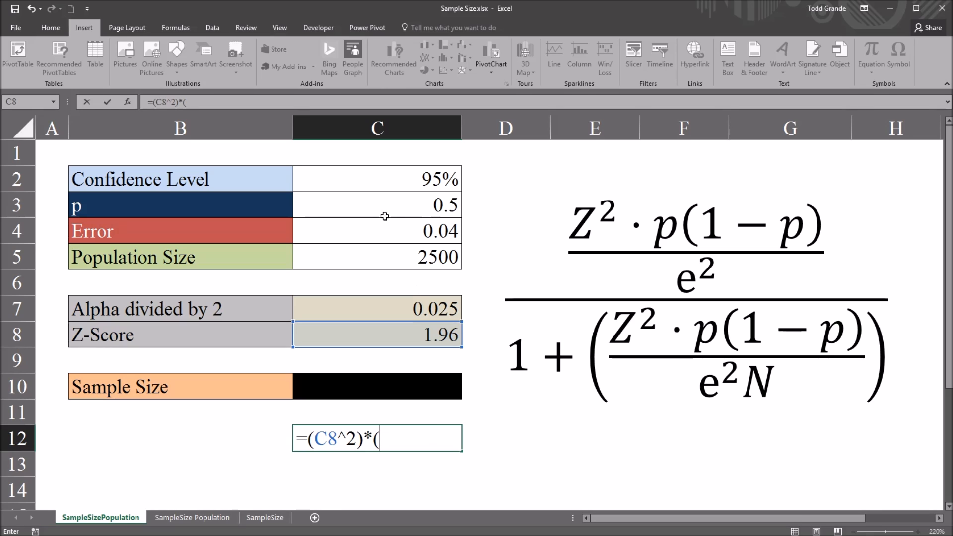
click(376, 205)
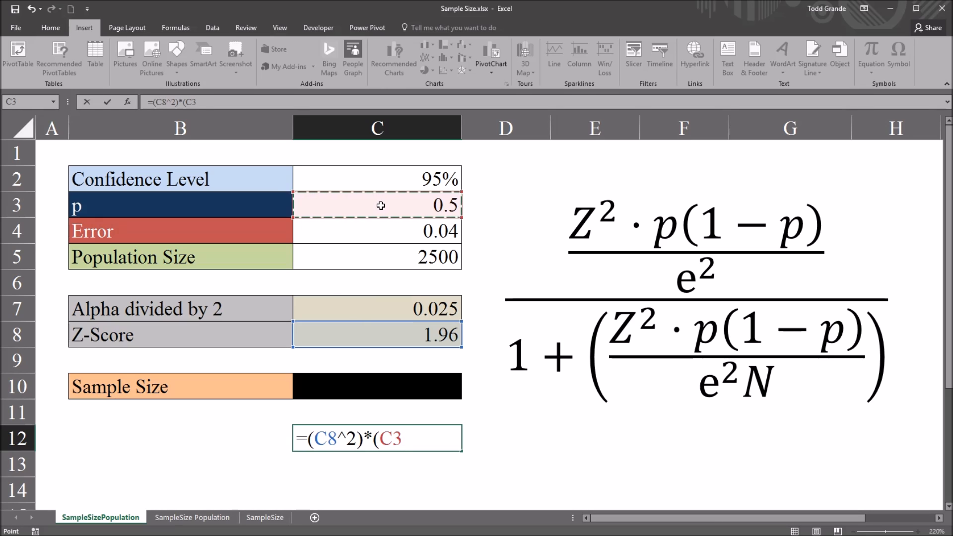
text(*)
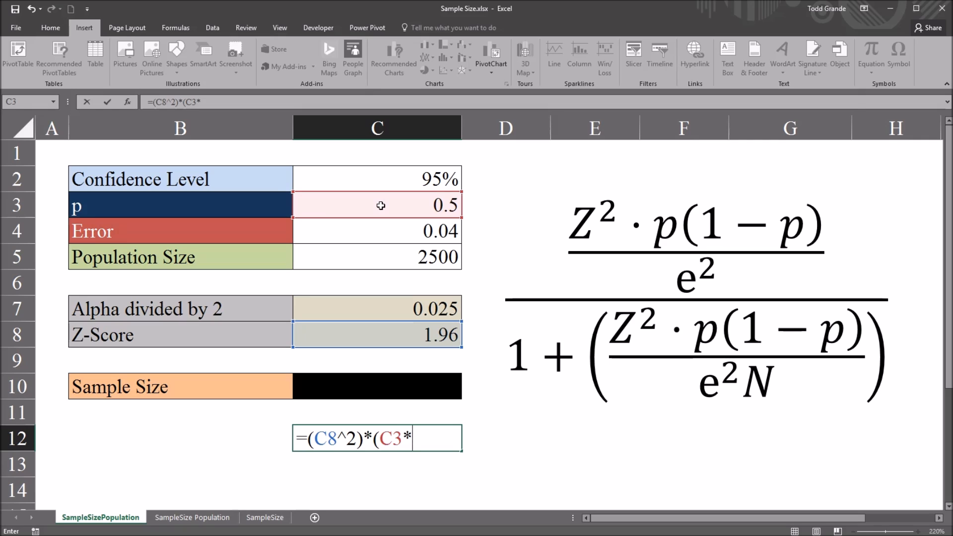
text((1)
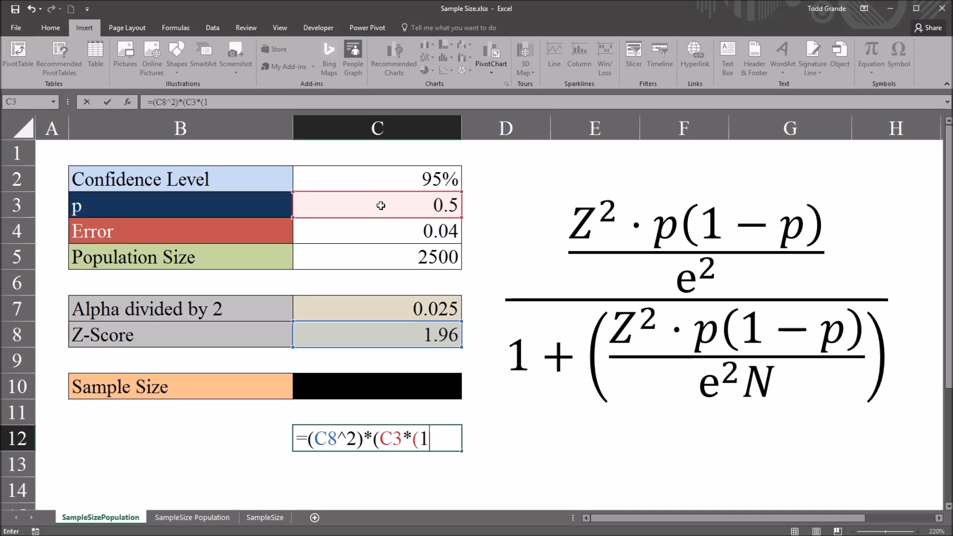
text(-)
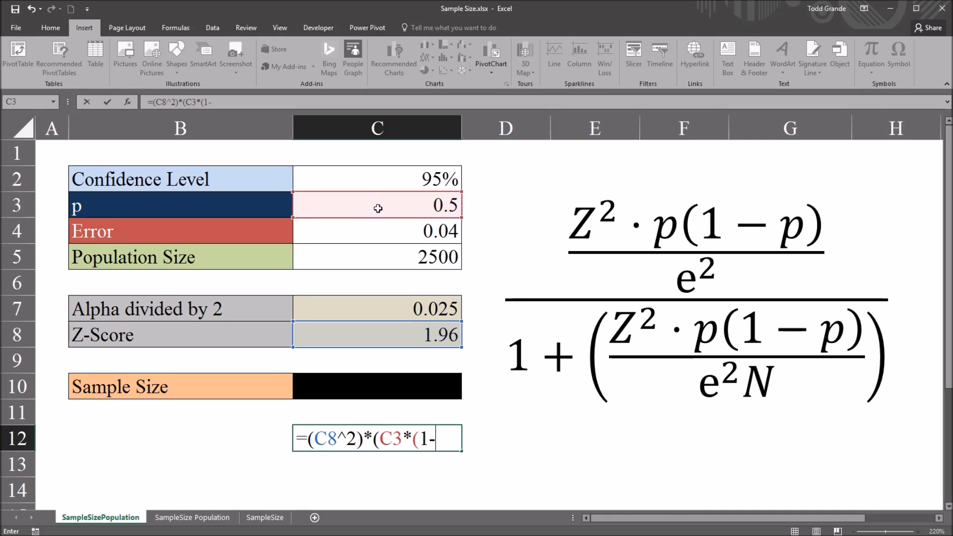
click(377, 206)
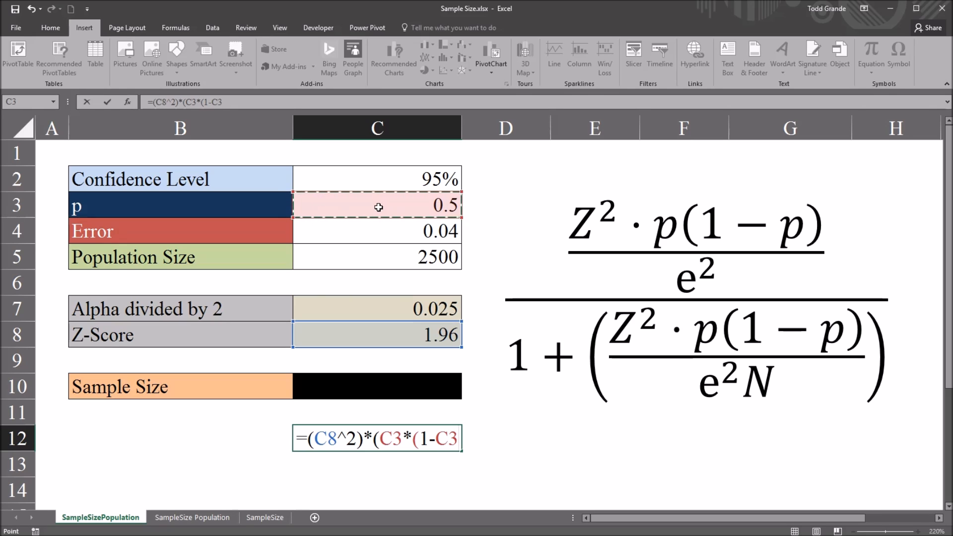
text()))
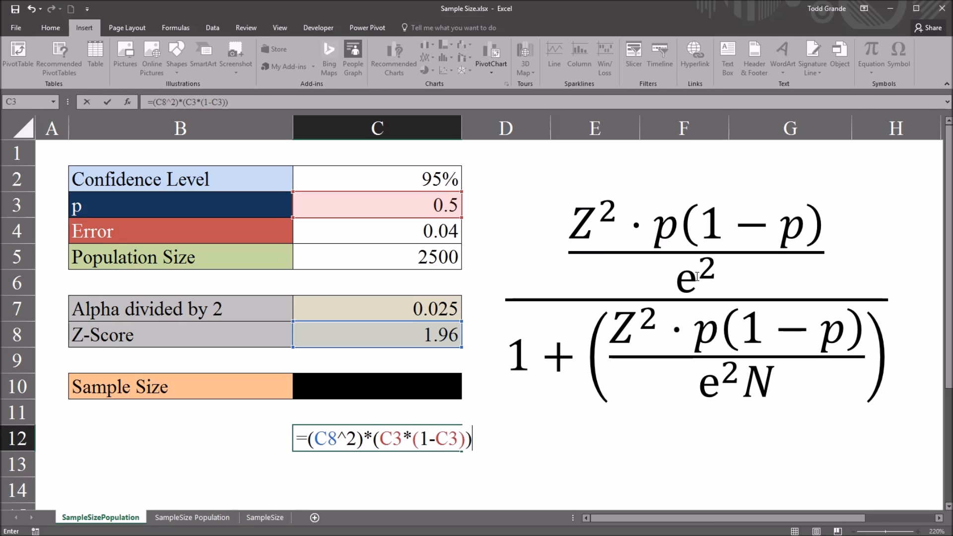
mouse_move(699, 281)
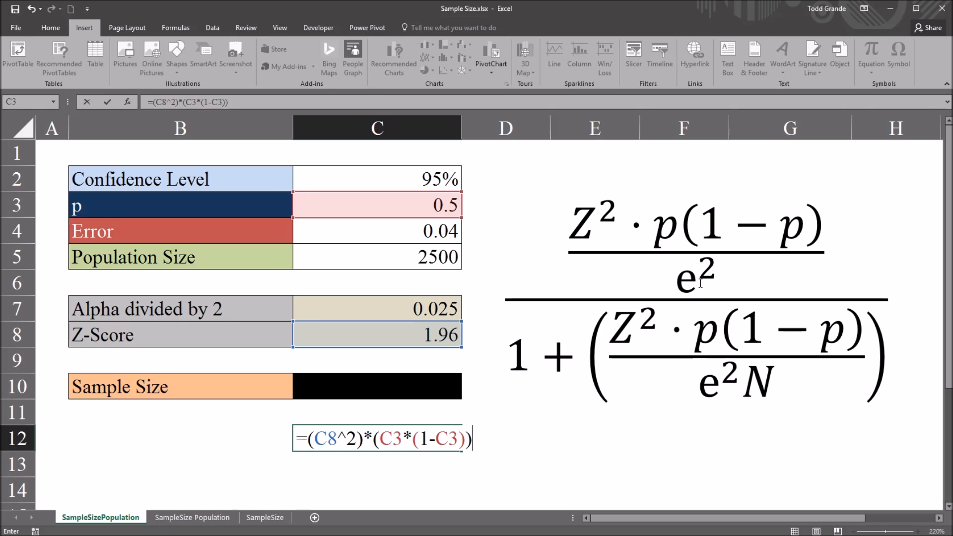
Divide by the squared error C4^2 and commit, showing 600.23.
text(/)
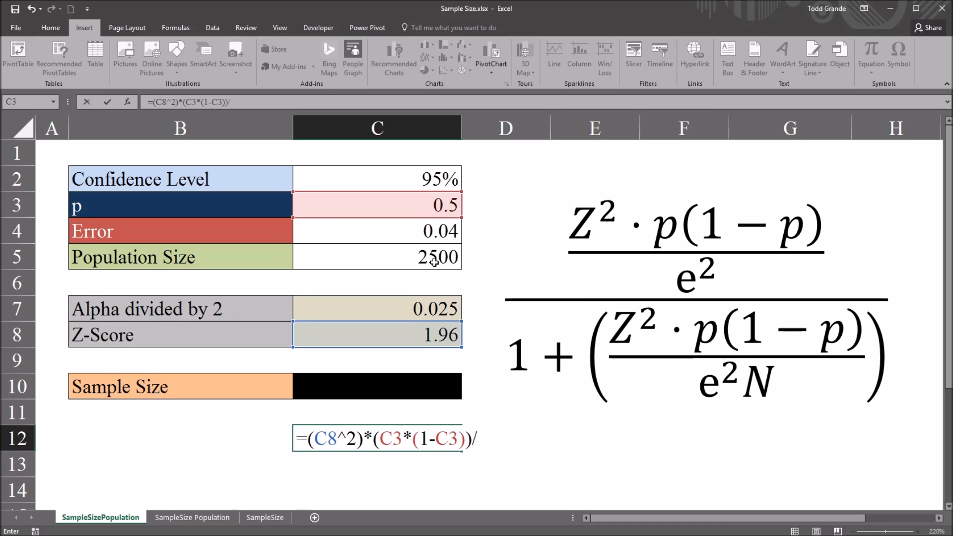
click(376, 230)
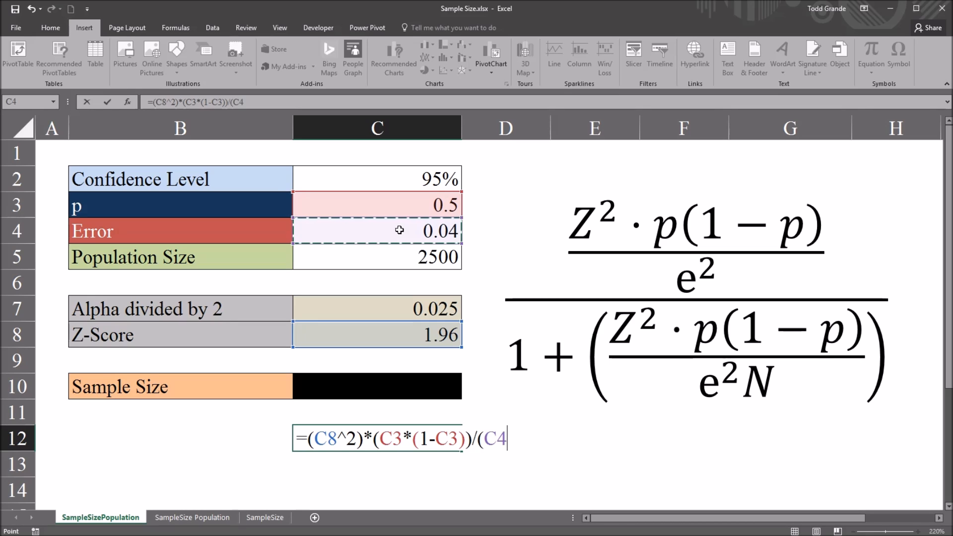
mouse_move(431, 237)
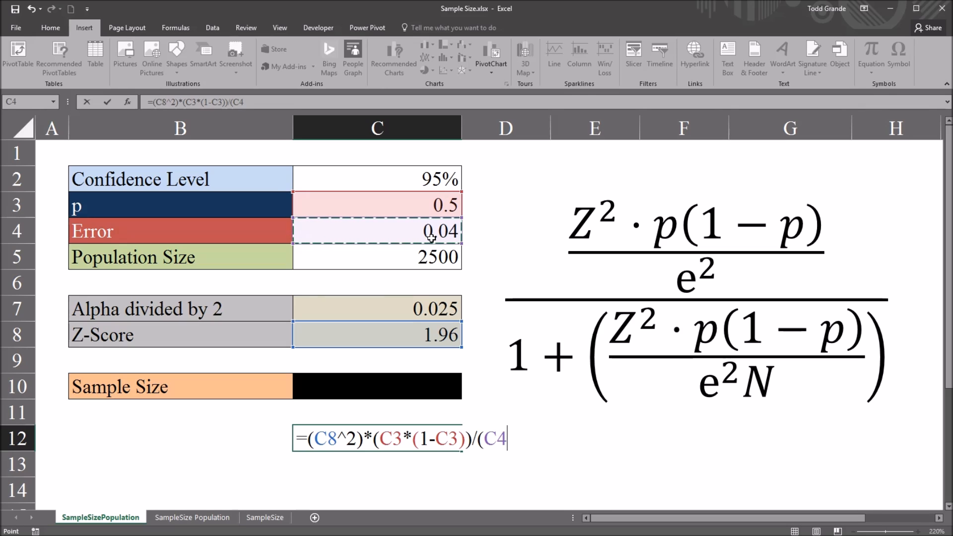
text(^2)
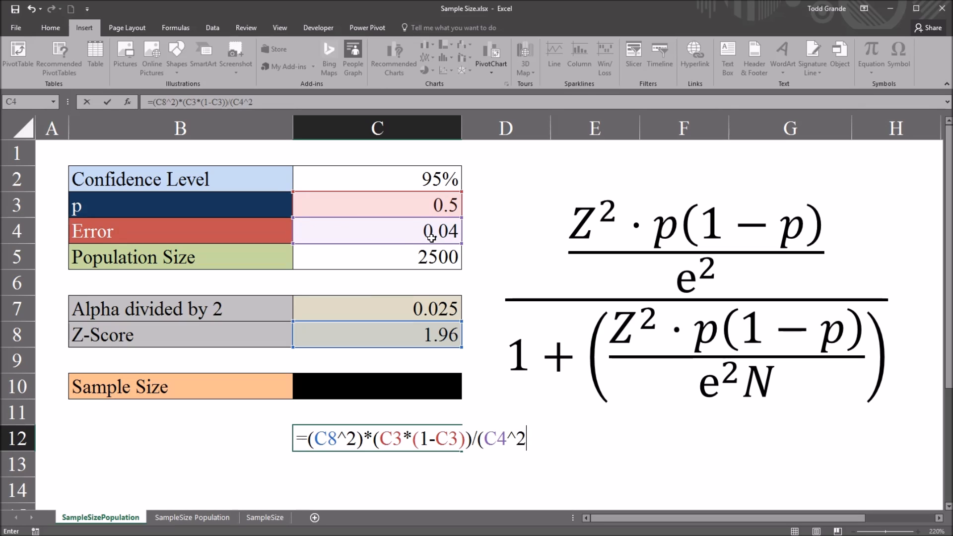
text())
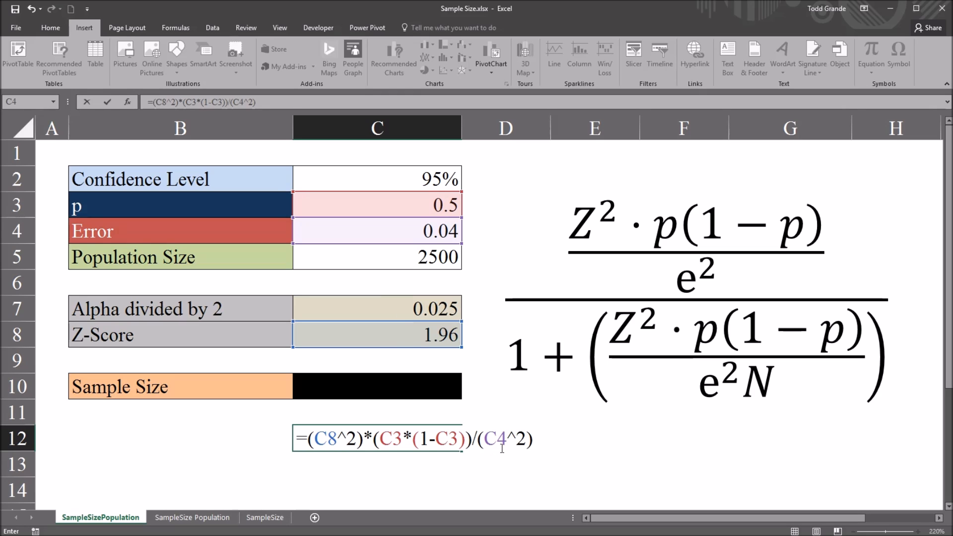
mouse_move(509, 274)
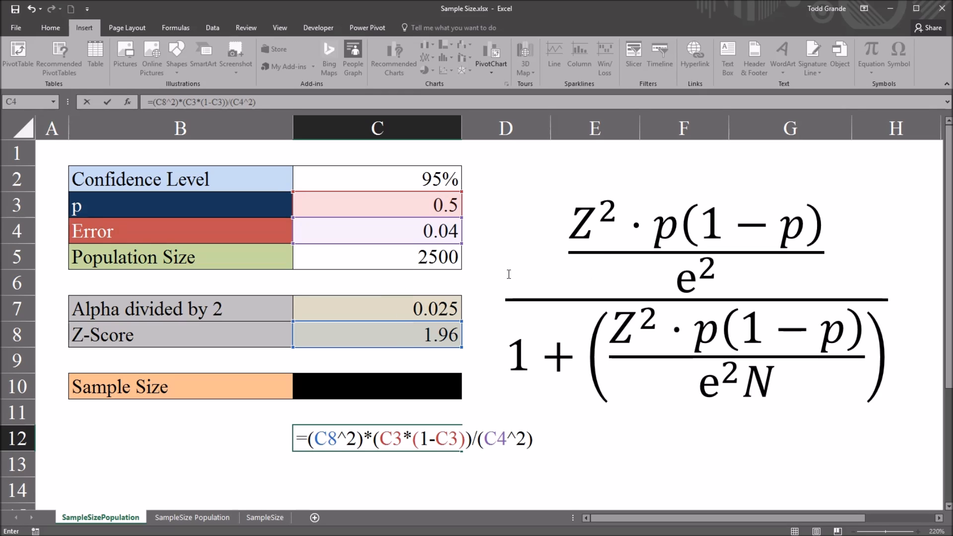
key(Return)
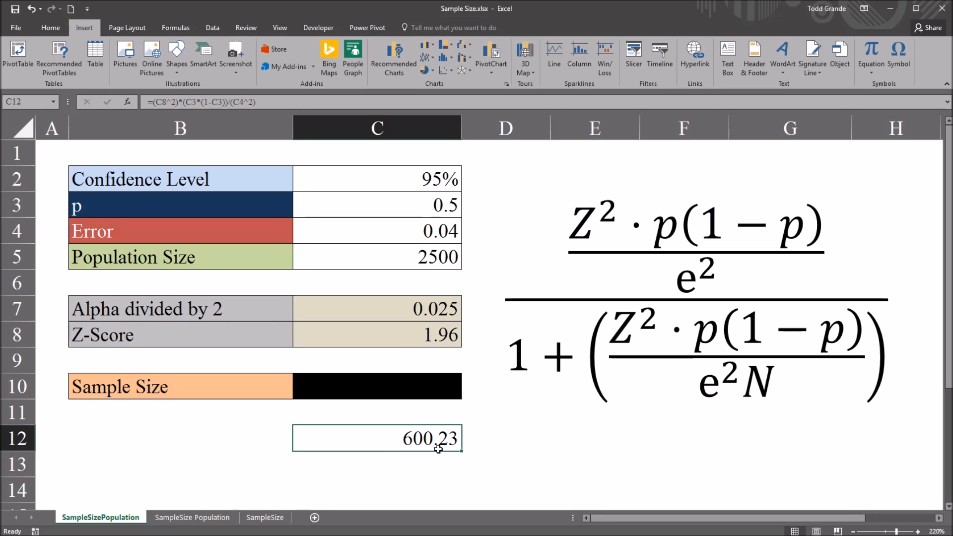
mouse_move(437, 431)
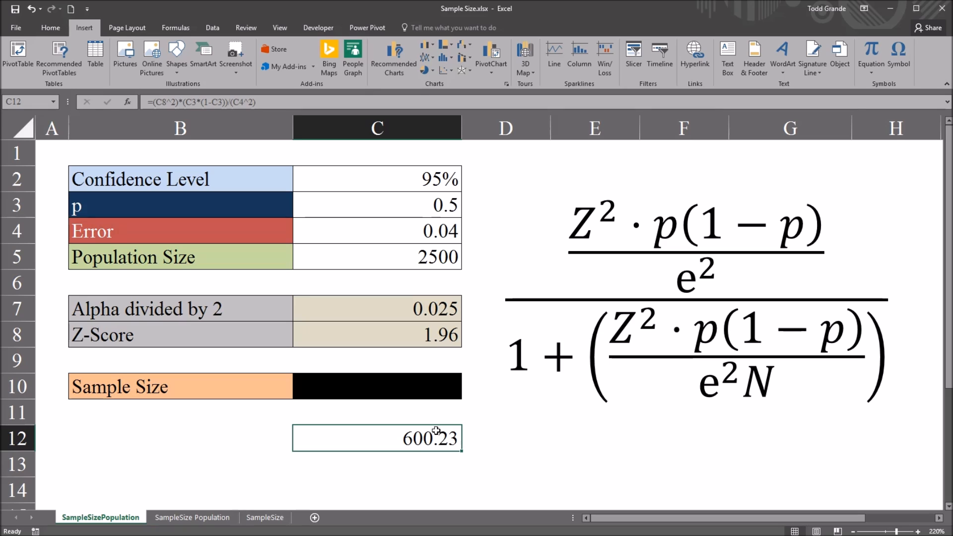
mouse_move(493, 370)
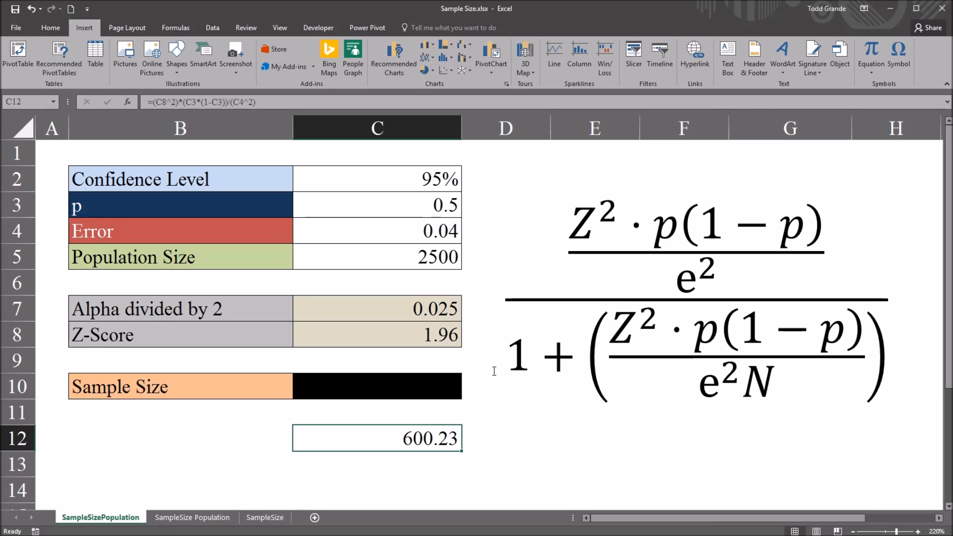
mouse_move(458, 428)
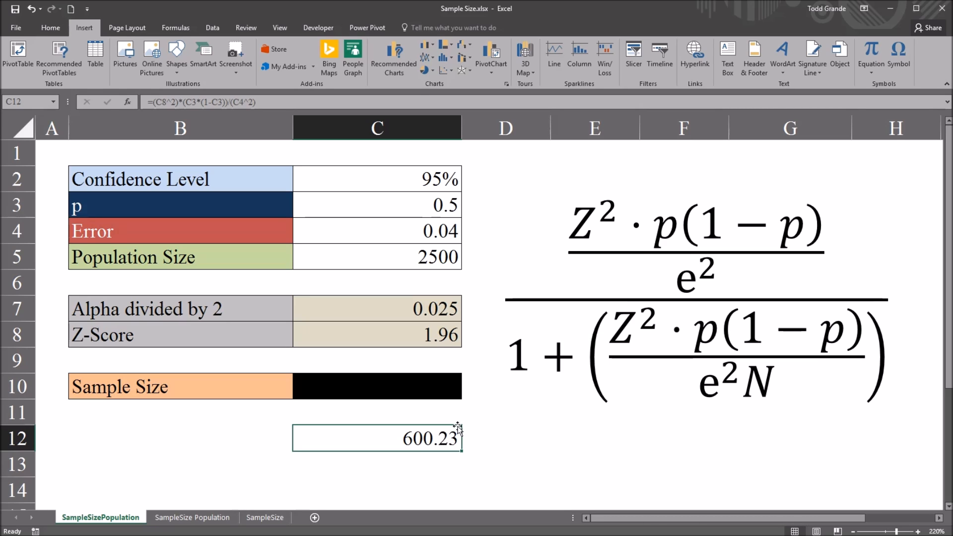
Copy the numerator formula from C12 into C13.
double_click(377, 438)
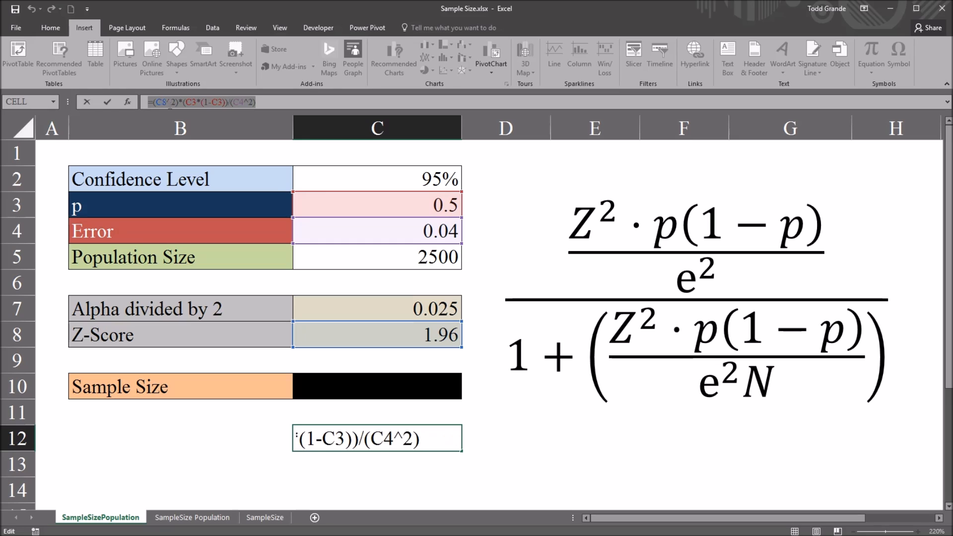
mouse_move(253, 217)
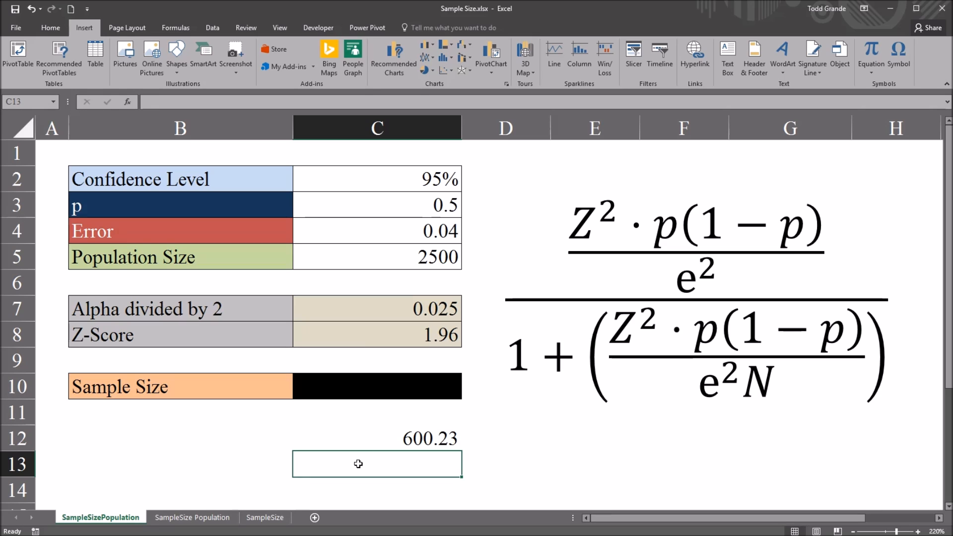
key(ctrl+v)
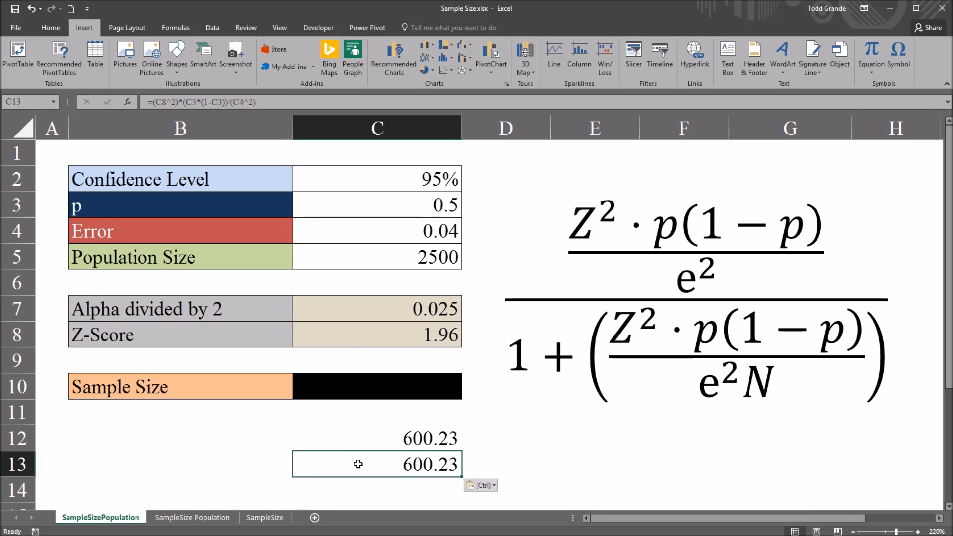
mouse_move(413, 472)
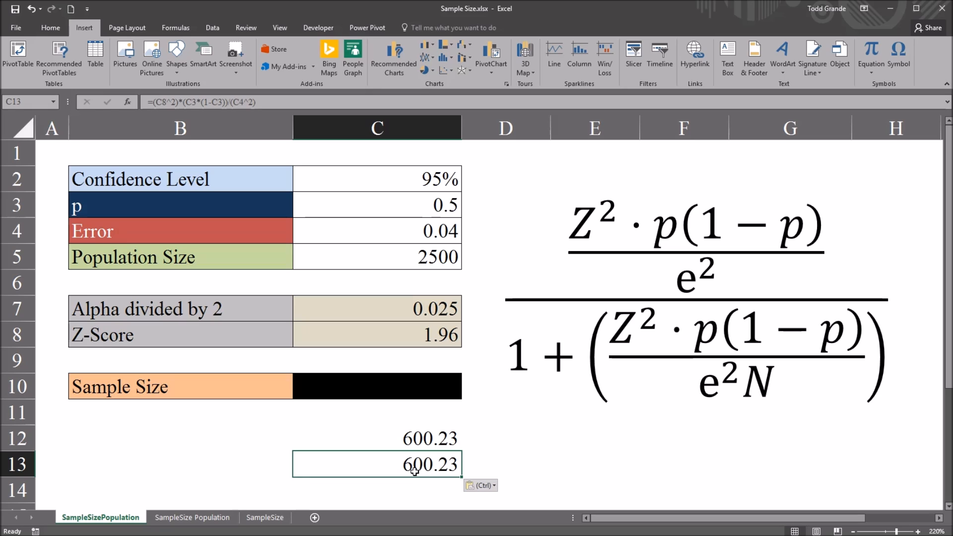
mouse_move(571, 378)
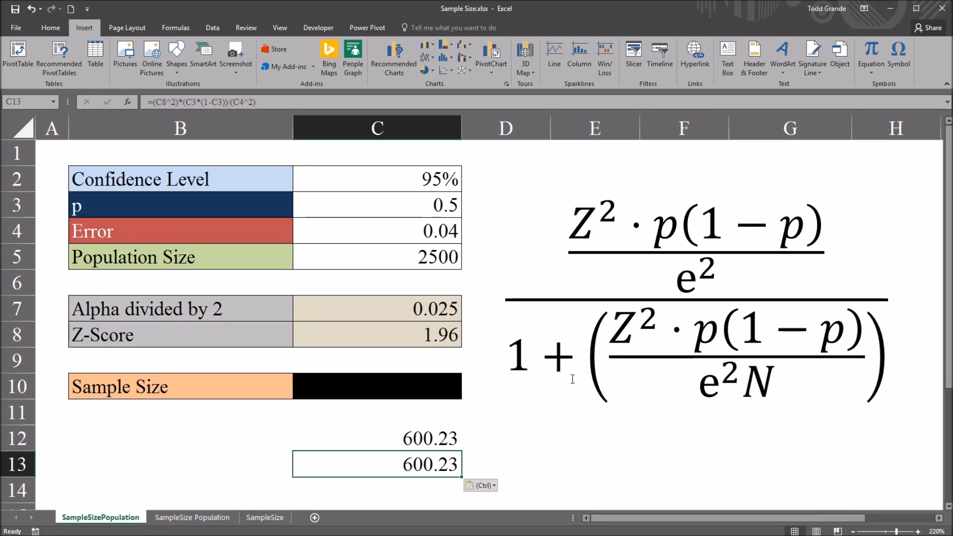
mouse_move(585, 322)
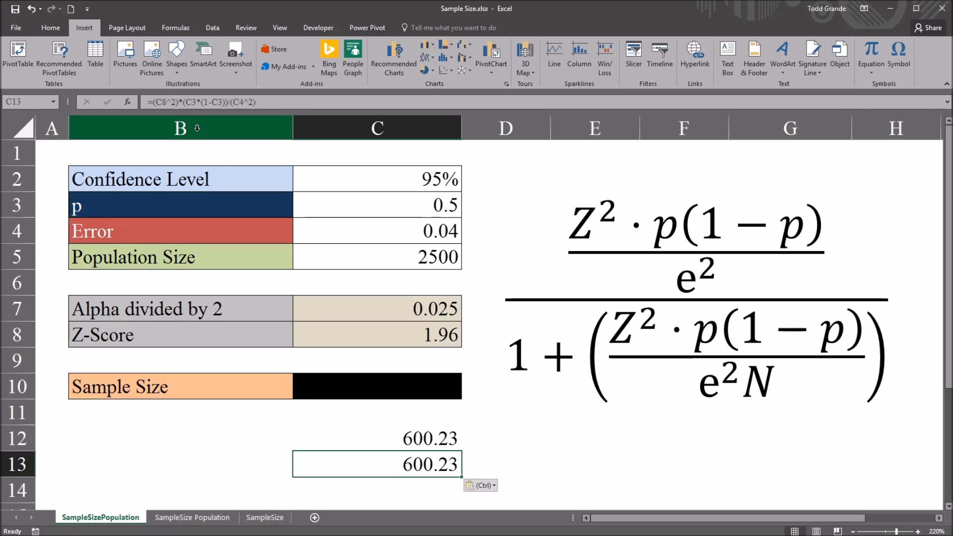
Edit C13 to prefix 1+ and multiply the divisor by C5, showing 1.24.
double_click(376, 464)
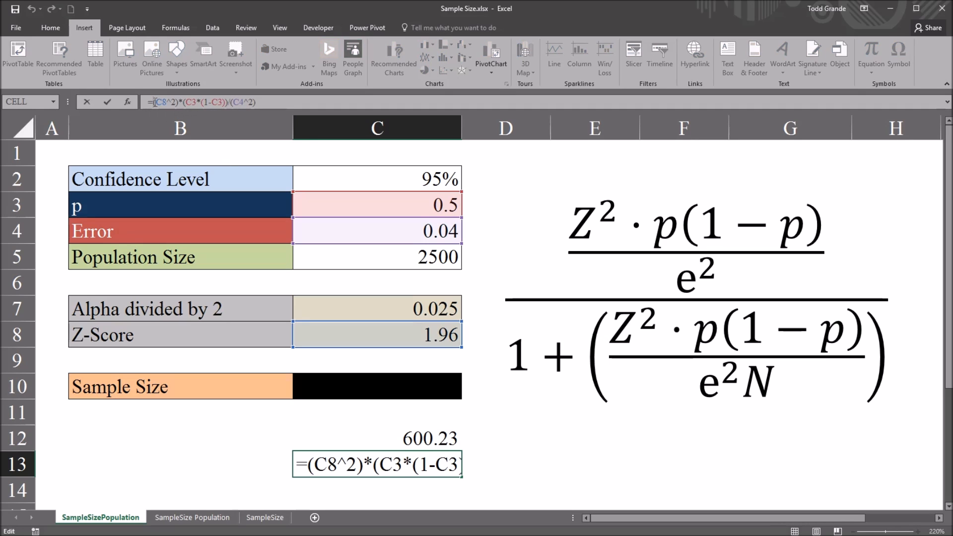
text(1+)
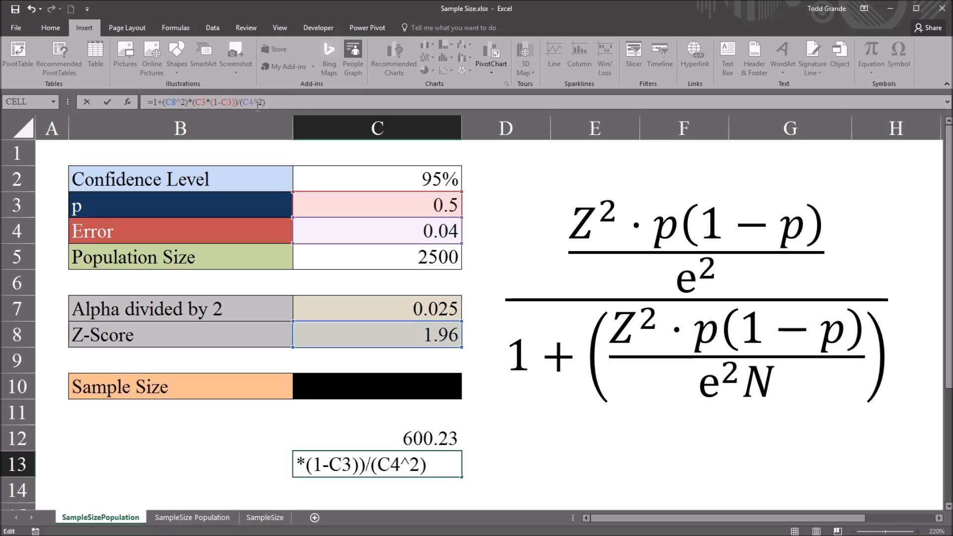
text(*)
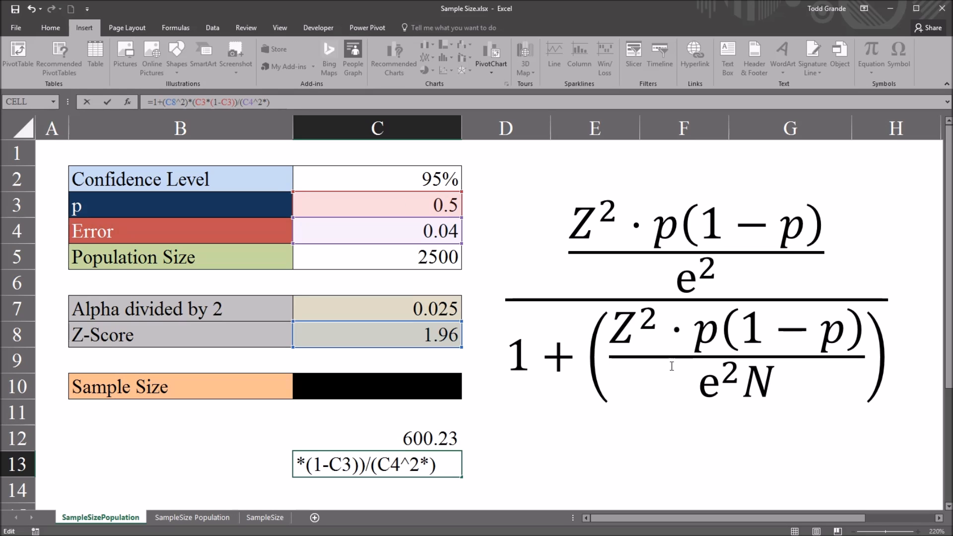
click(376, 257)
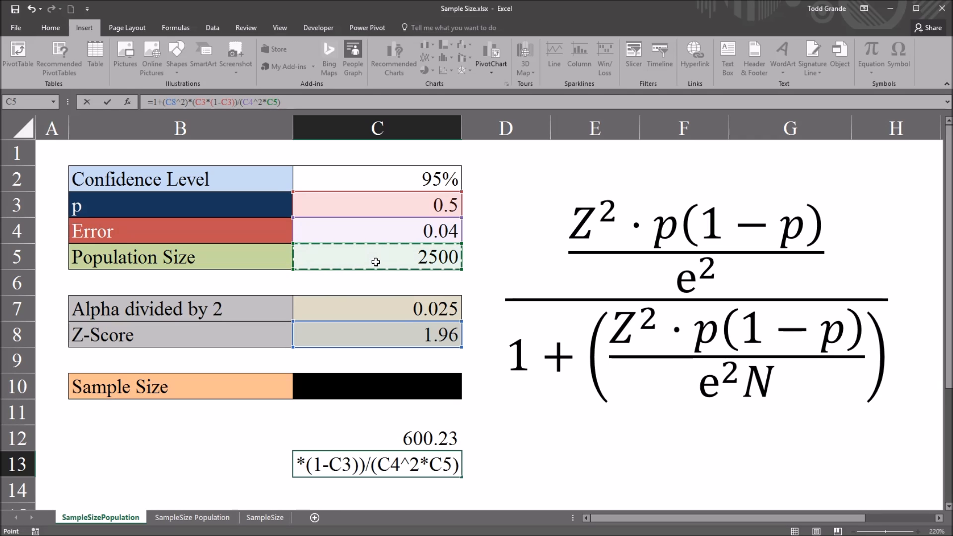
key(Return)
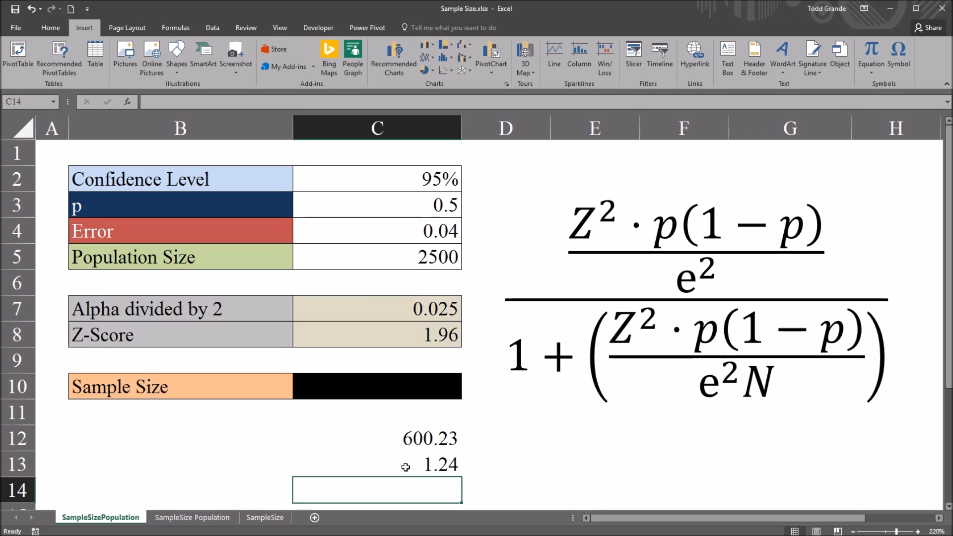
click(376, 464)
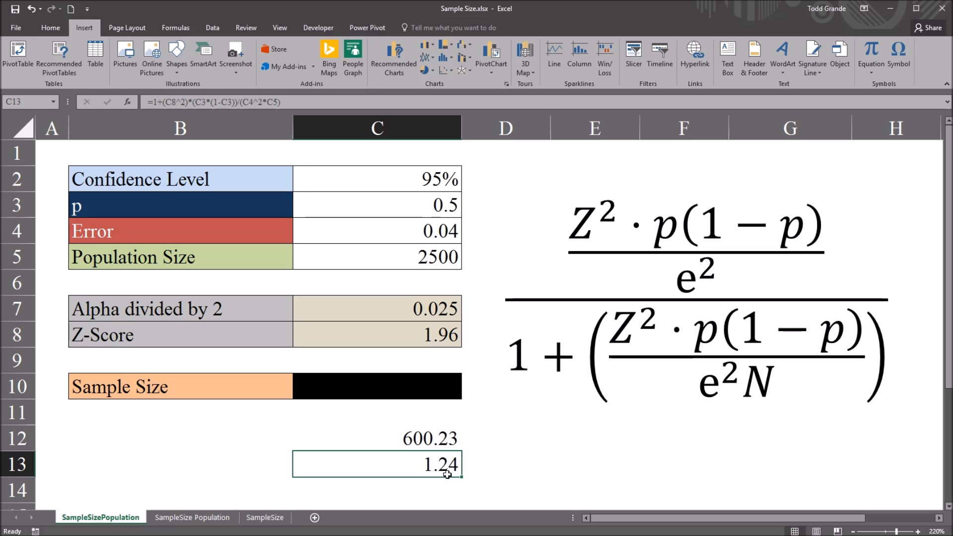
click(376, 386)
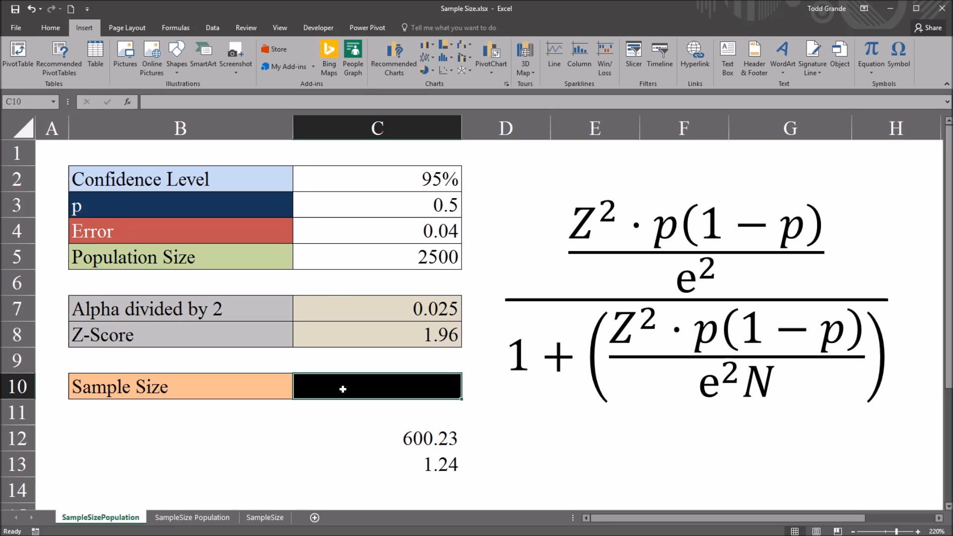
Enter =C12/C13 in C10, giving a sample size of 484.
text(=C12/)
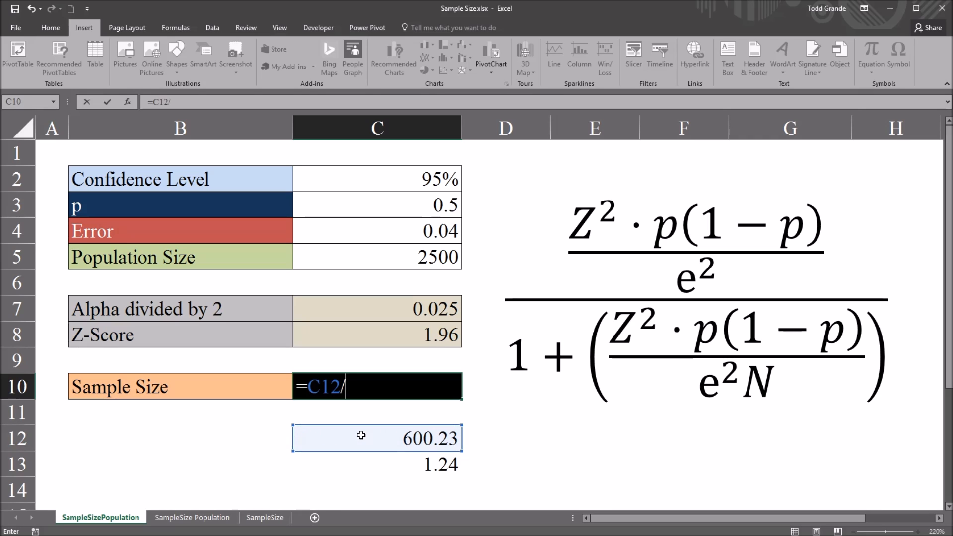
click(376, 464)
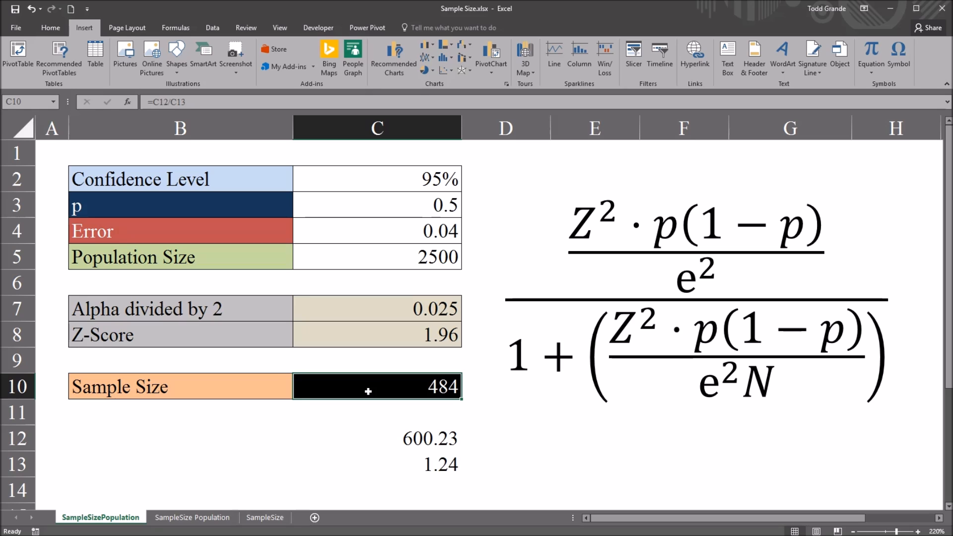
click(376, 179)
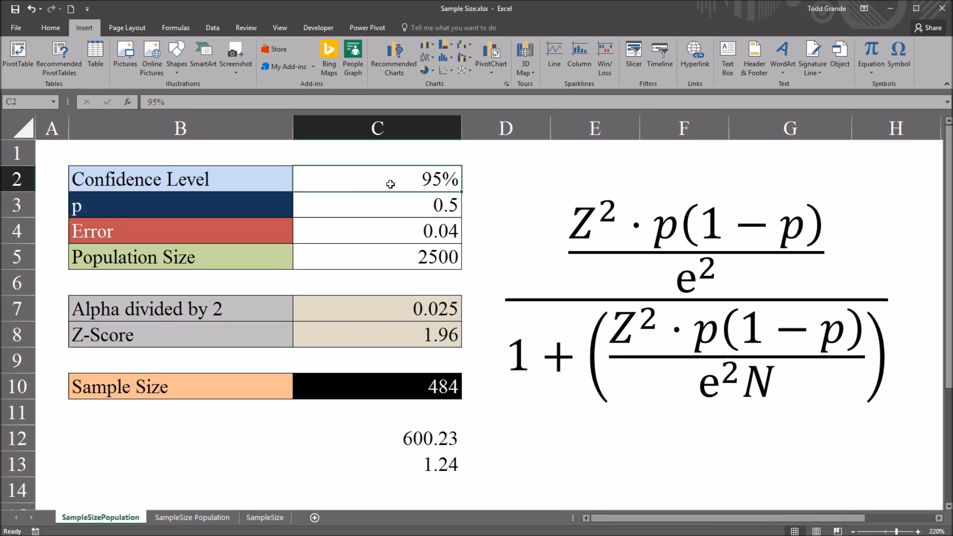
mouse_move(401, 189)
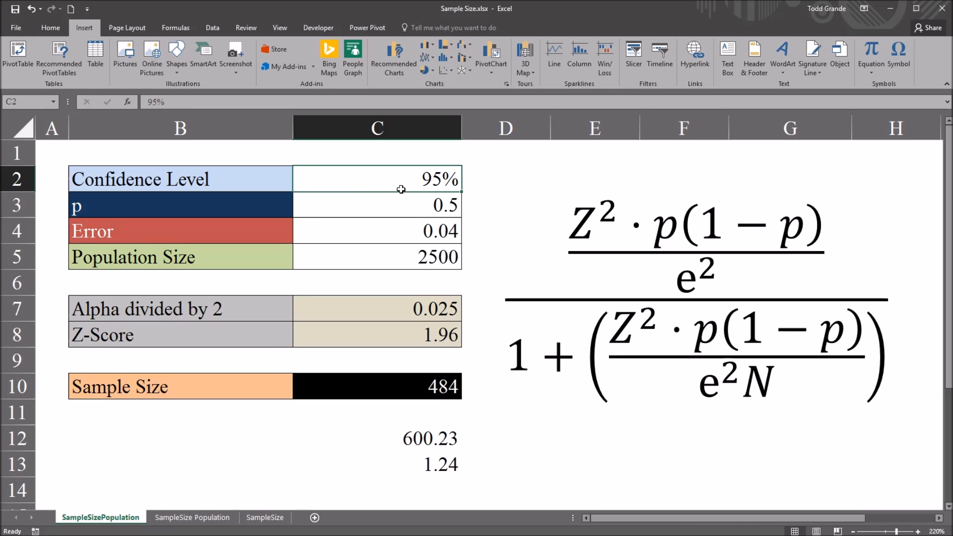
click(376, 205)
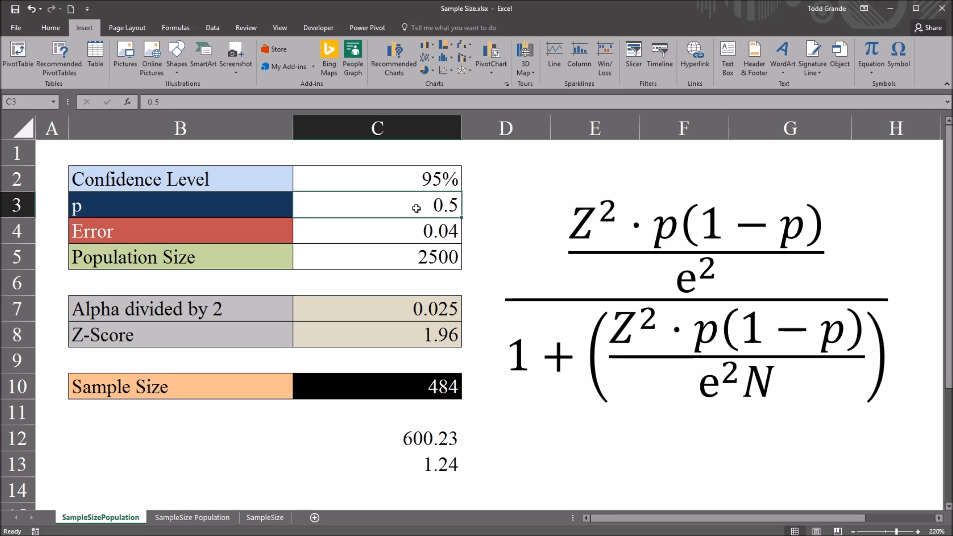
mouse_move(433, 208)
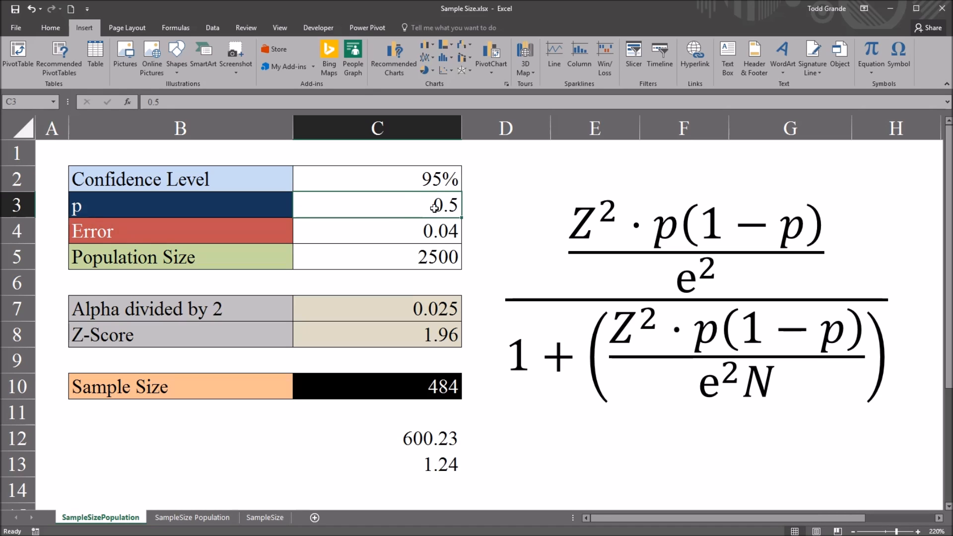
click(387, 232)
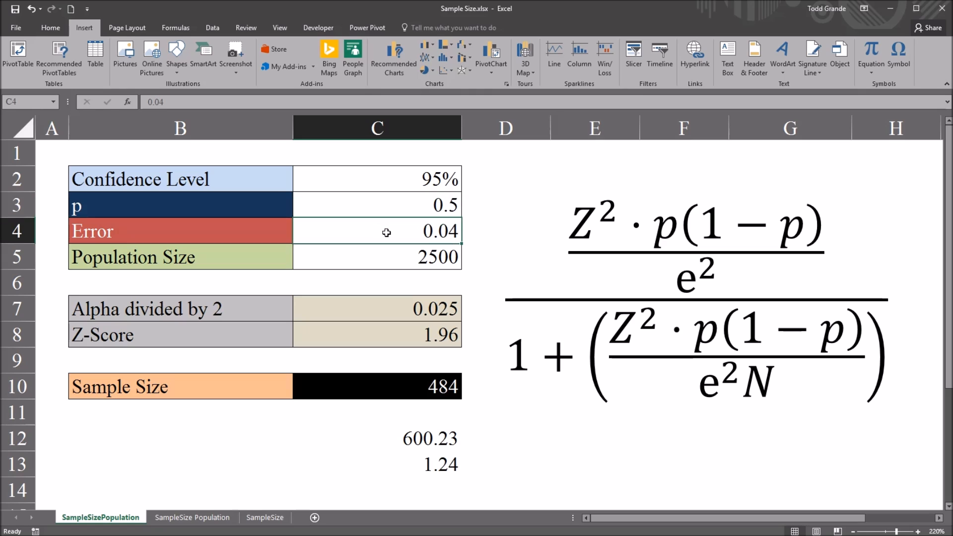
click(376, 257)
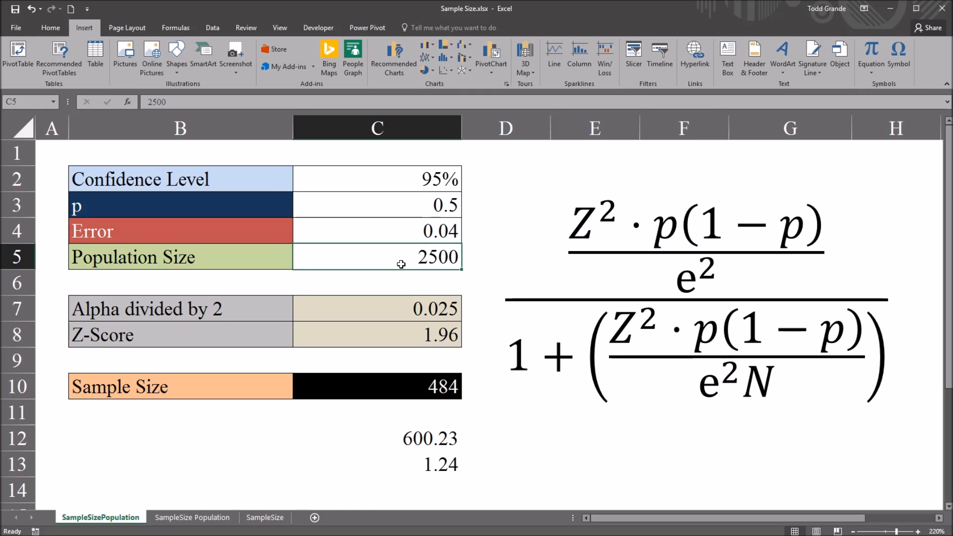
click(377, 386)
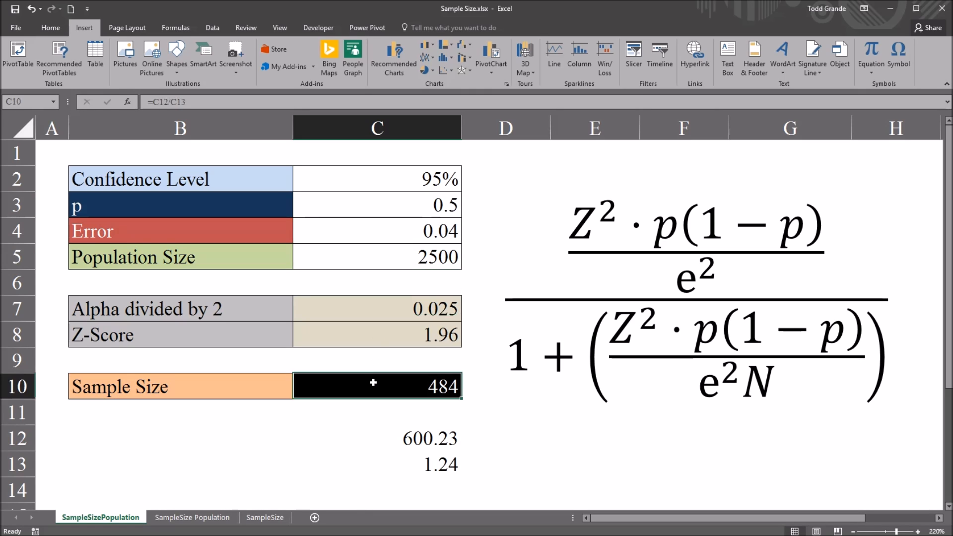
mouse_move(436, 399)
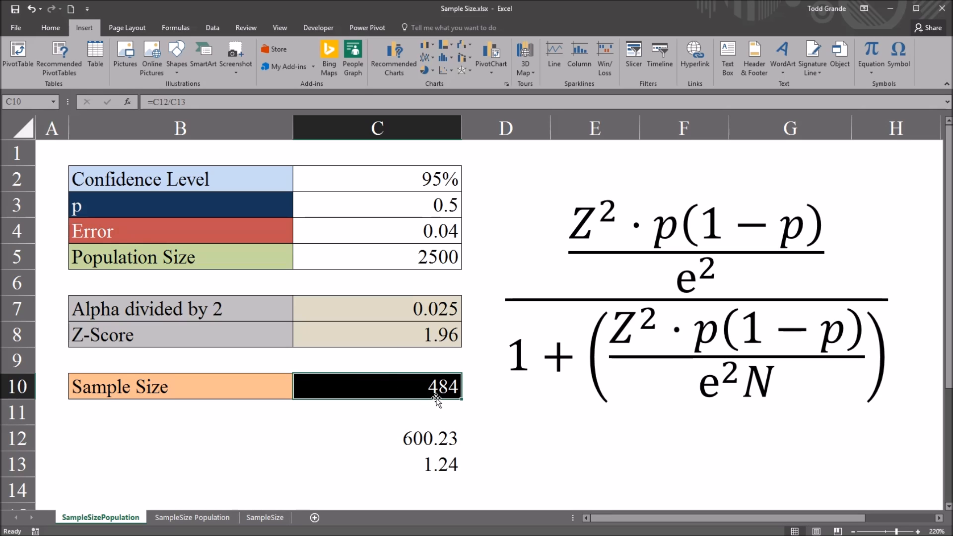
mouse_move(333, 17)
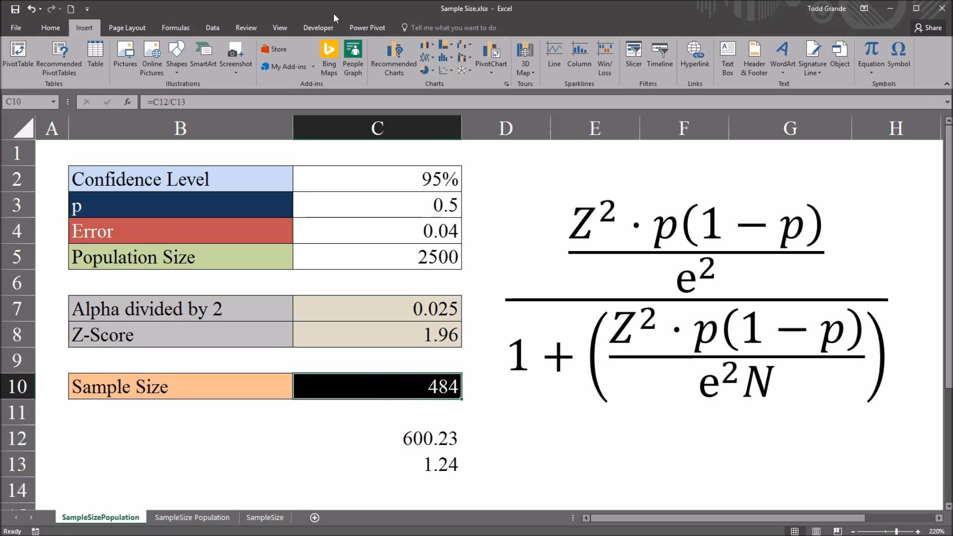